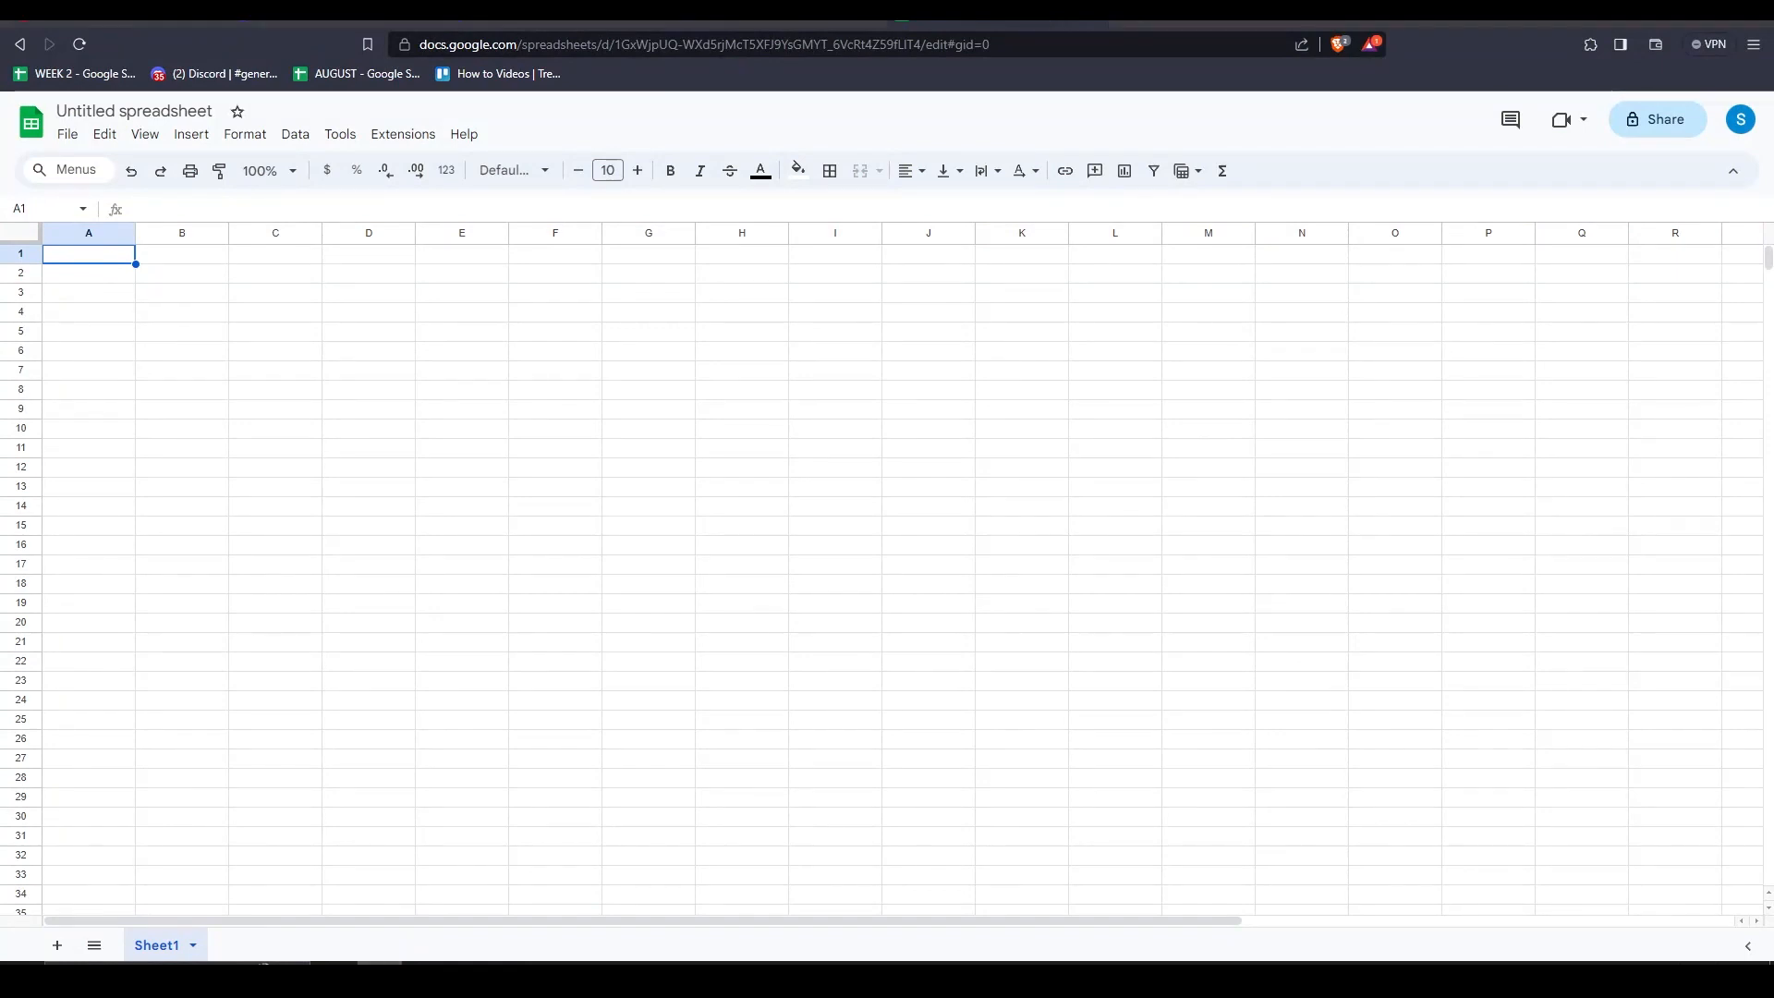
# Step: Enter the weekday headers Monday through Sunday across row 1
pyautogui.write('Monday')
pyautogui.click(461, 253)
pyautogui.write('Friday')
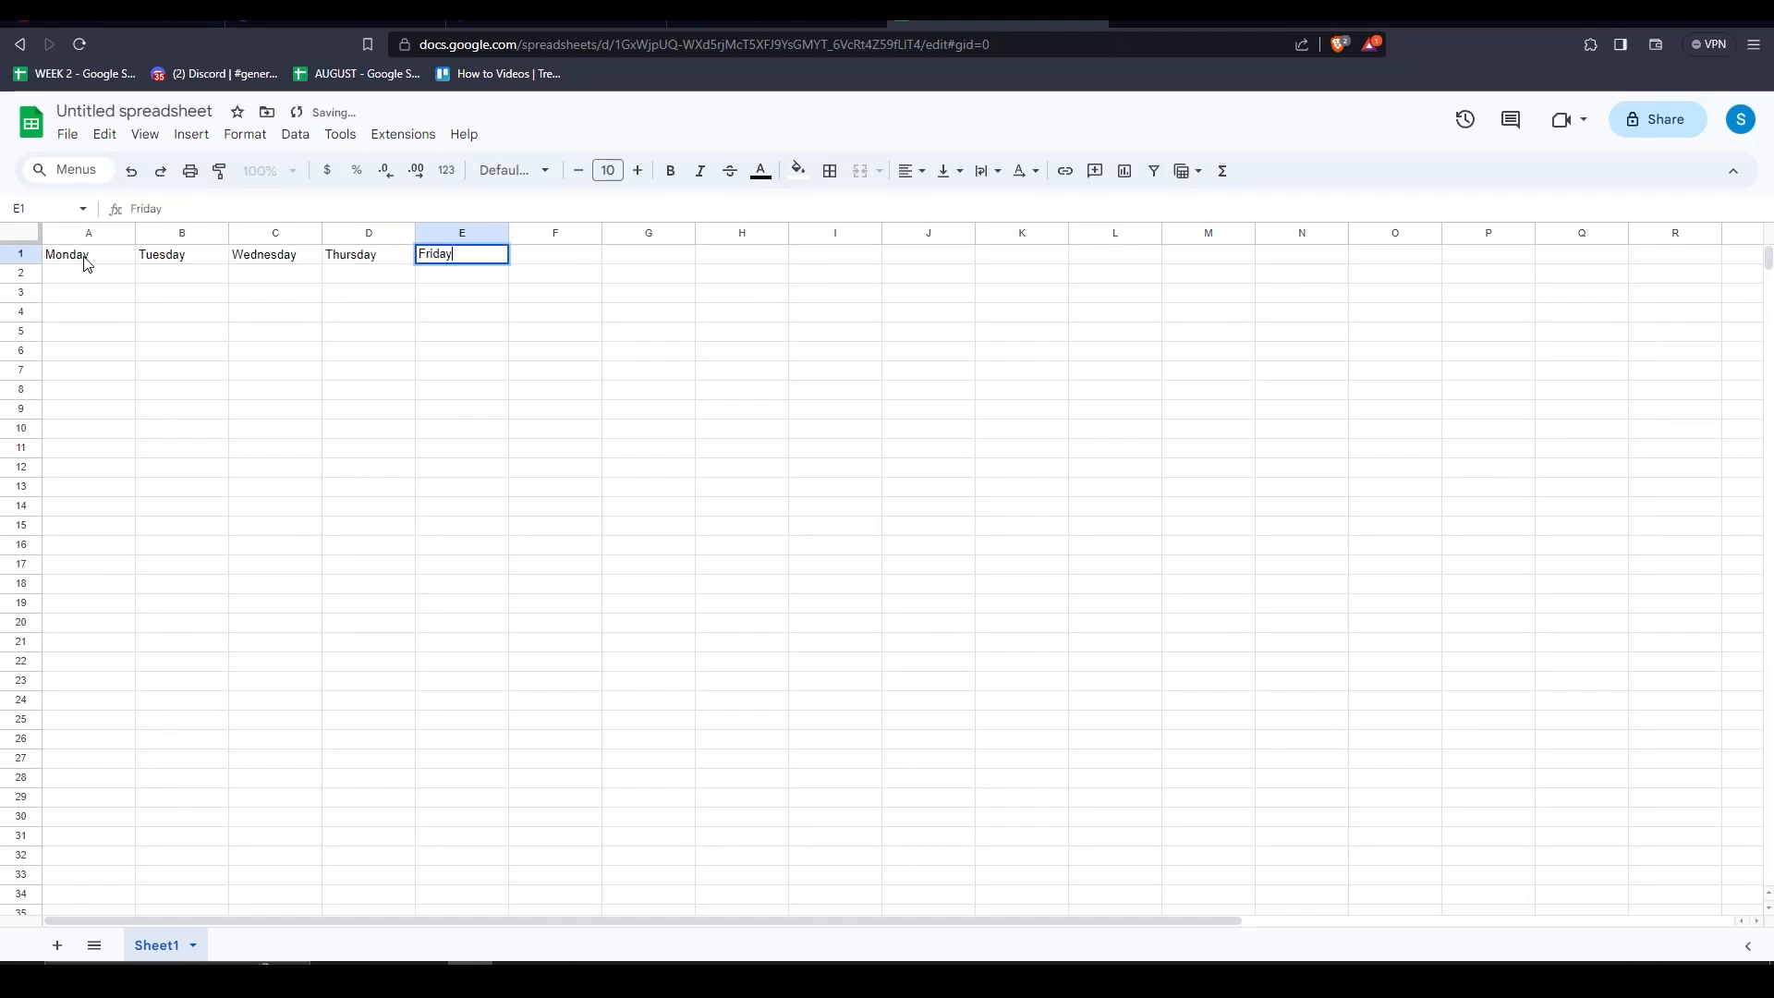
pyautogui.write('Saturday')
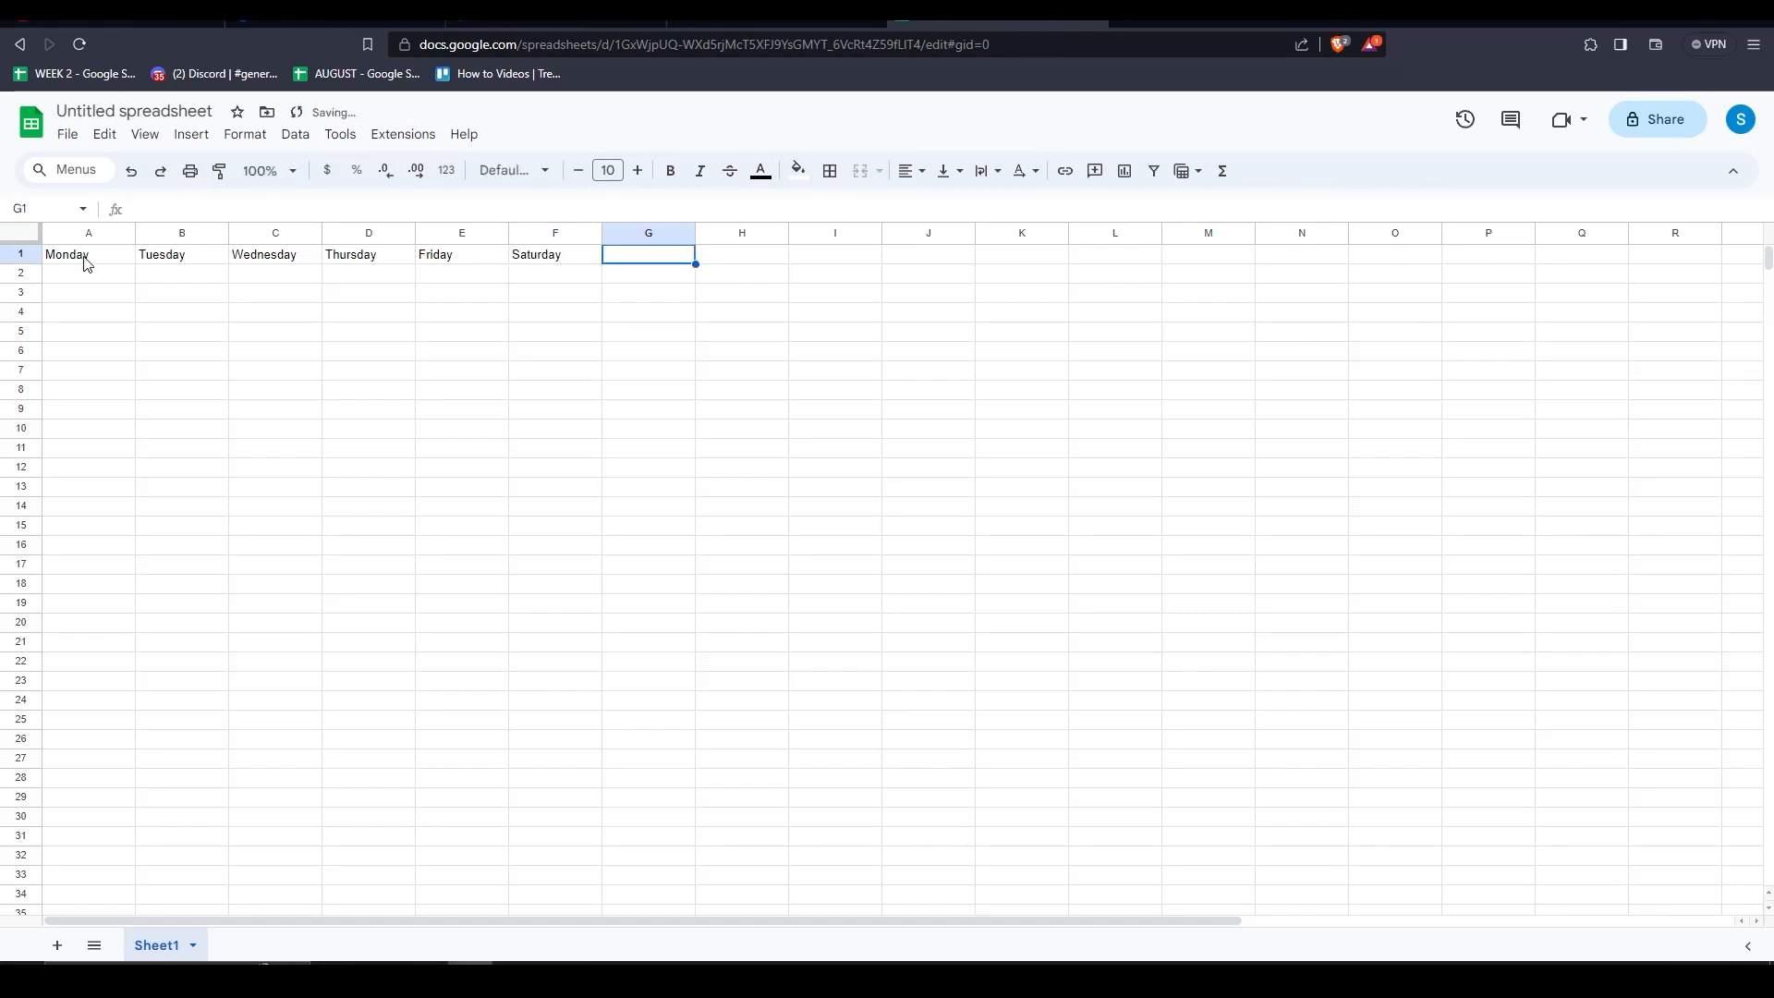
pyautogui.write('Sunday')
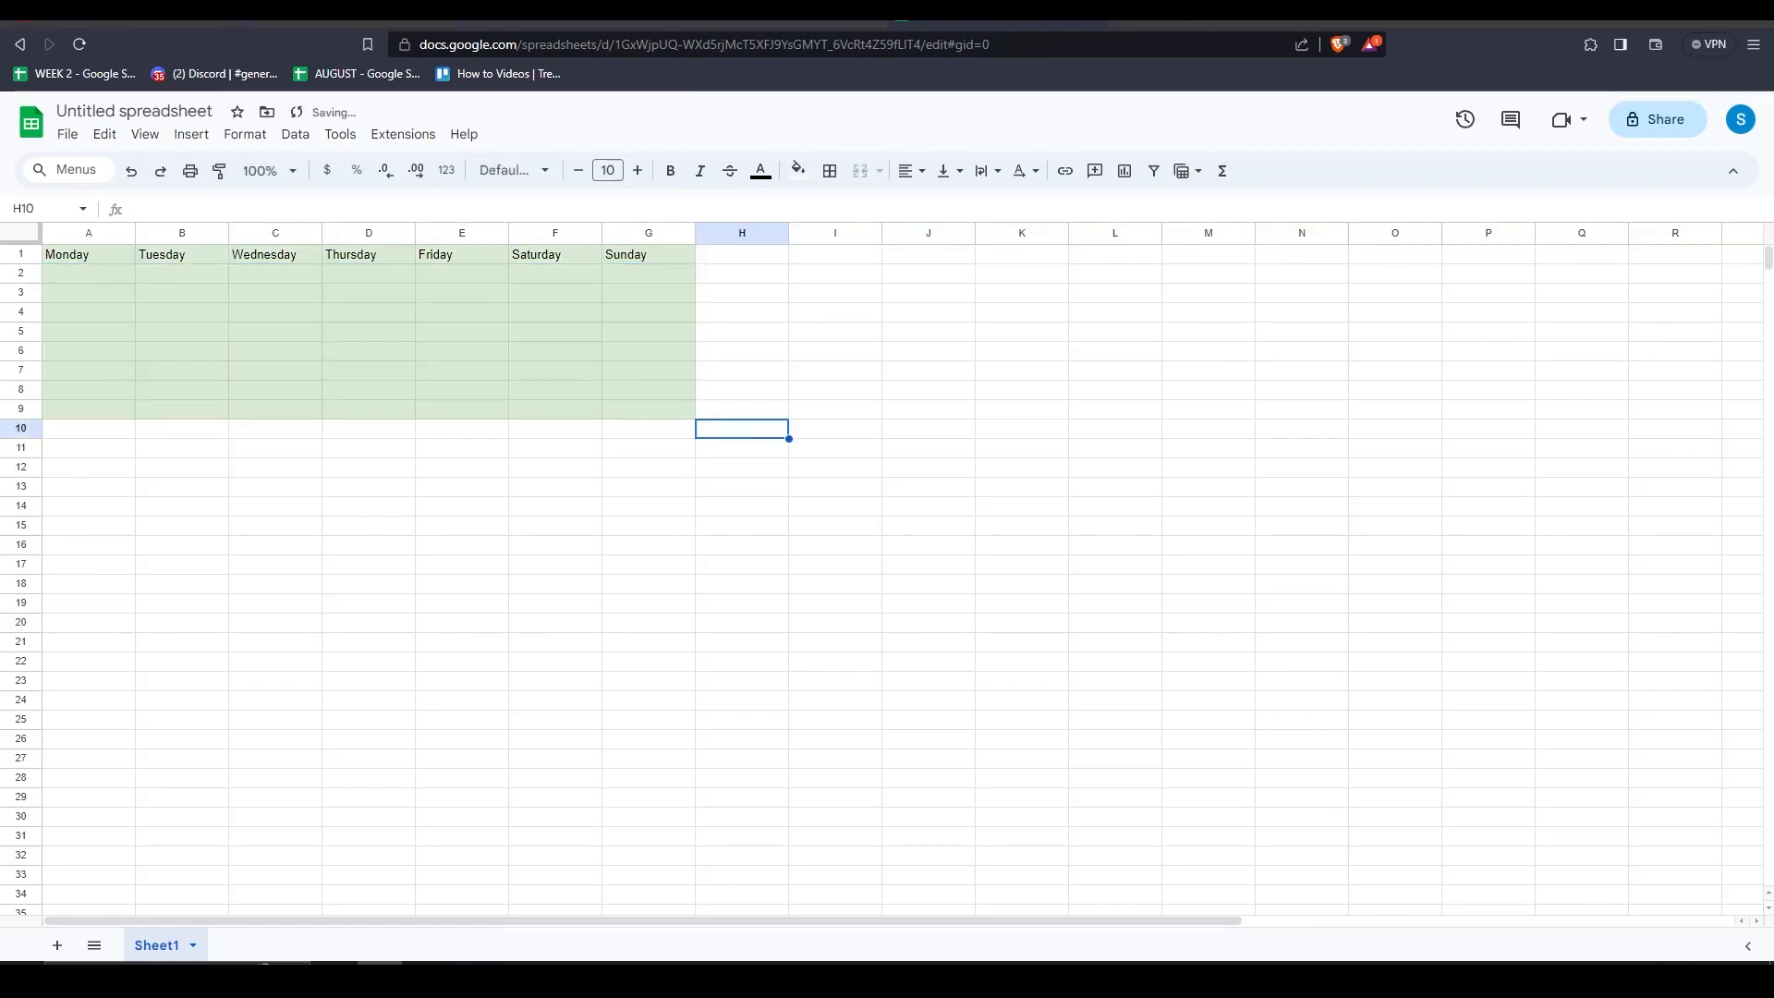
# Step: Fill the Monday–Sunday header row A1:G1 with orange
pyautogui.click(797, 171)
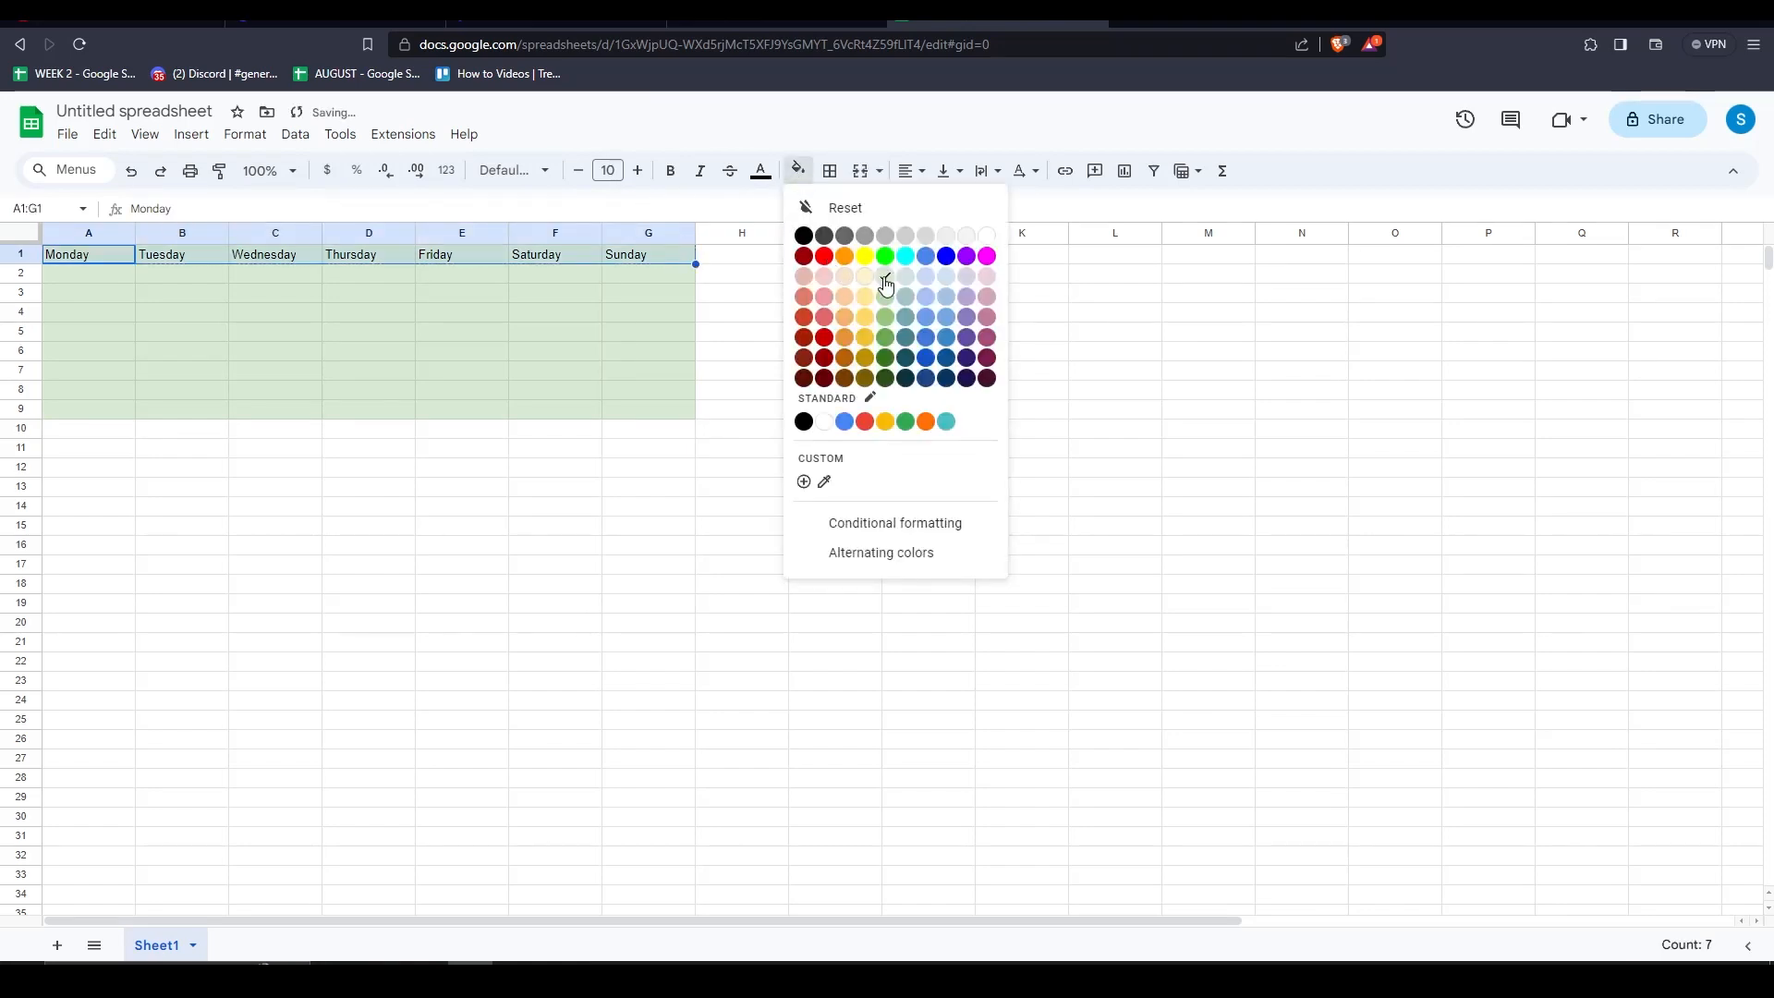
pyautogui.click(842, 256)
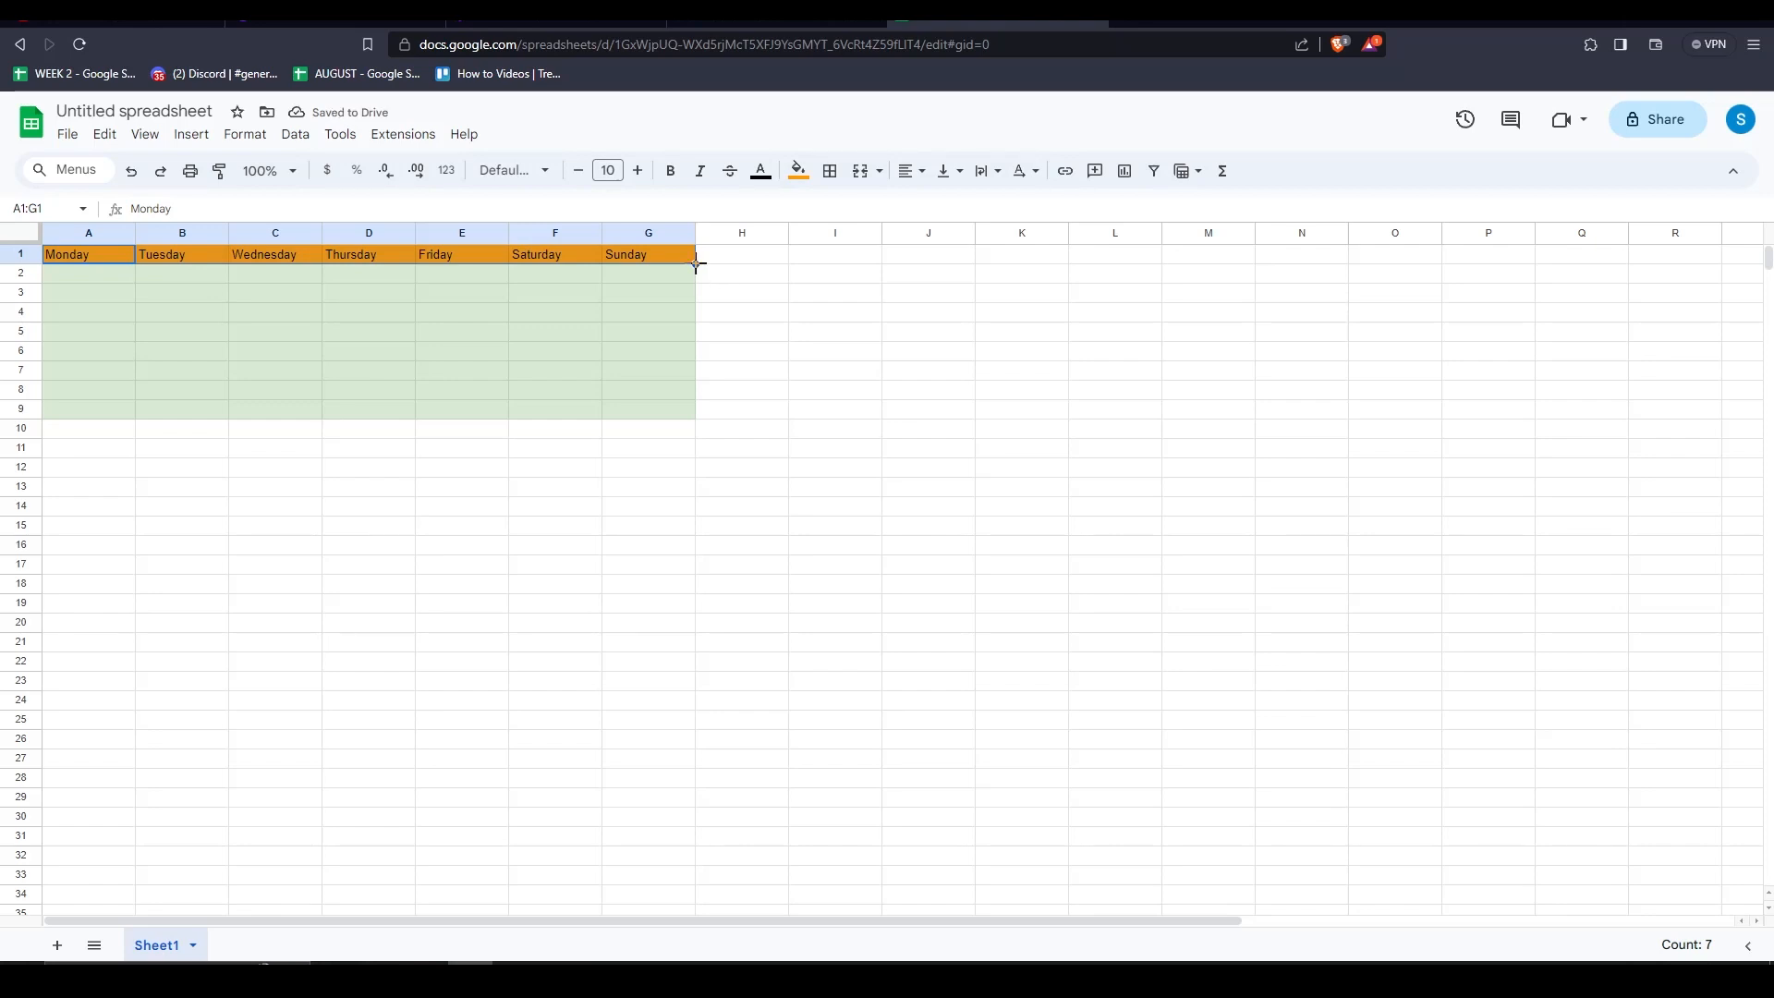
pyautogui.click(647, 408)
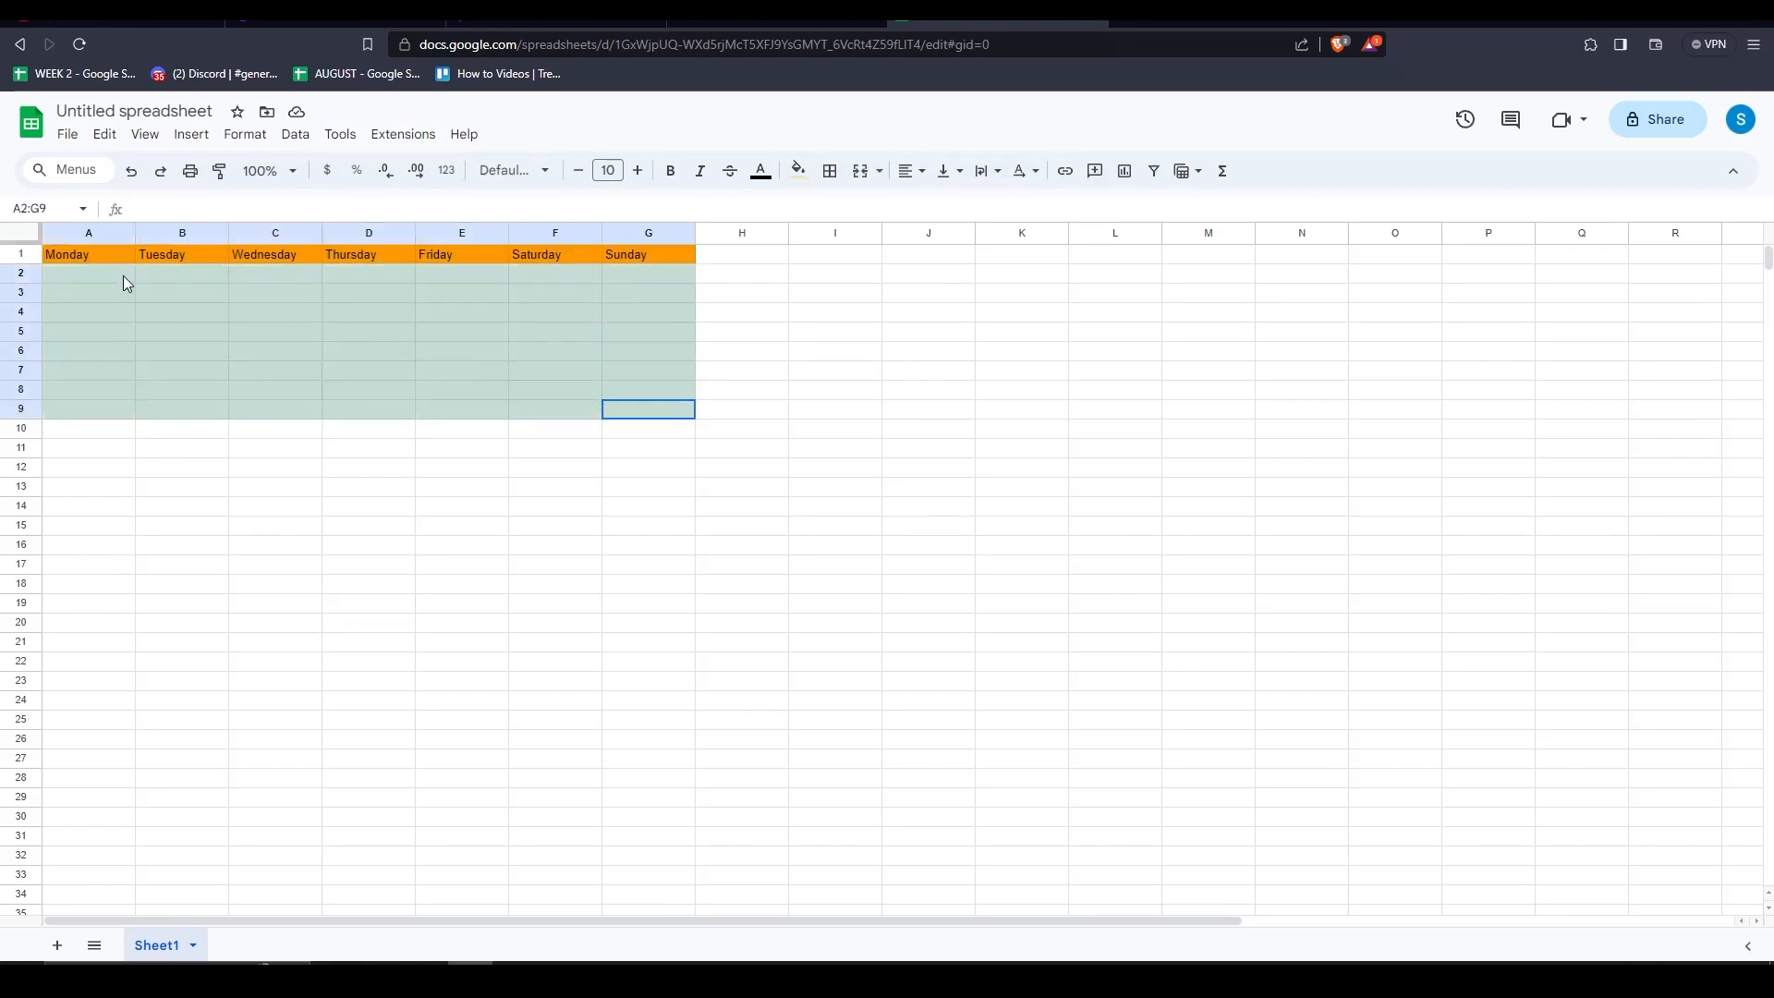
# Step: Apply All borders to the whole weekly table A1:G9
pyautogui.click(66, 253)
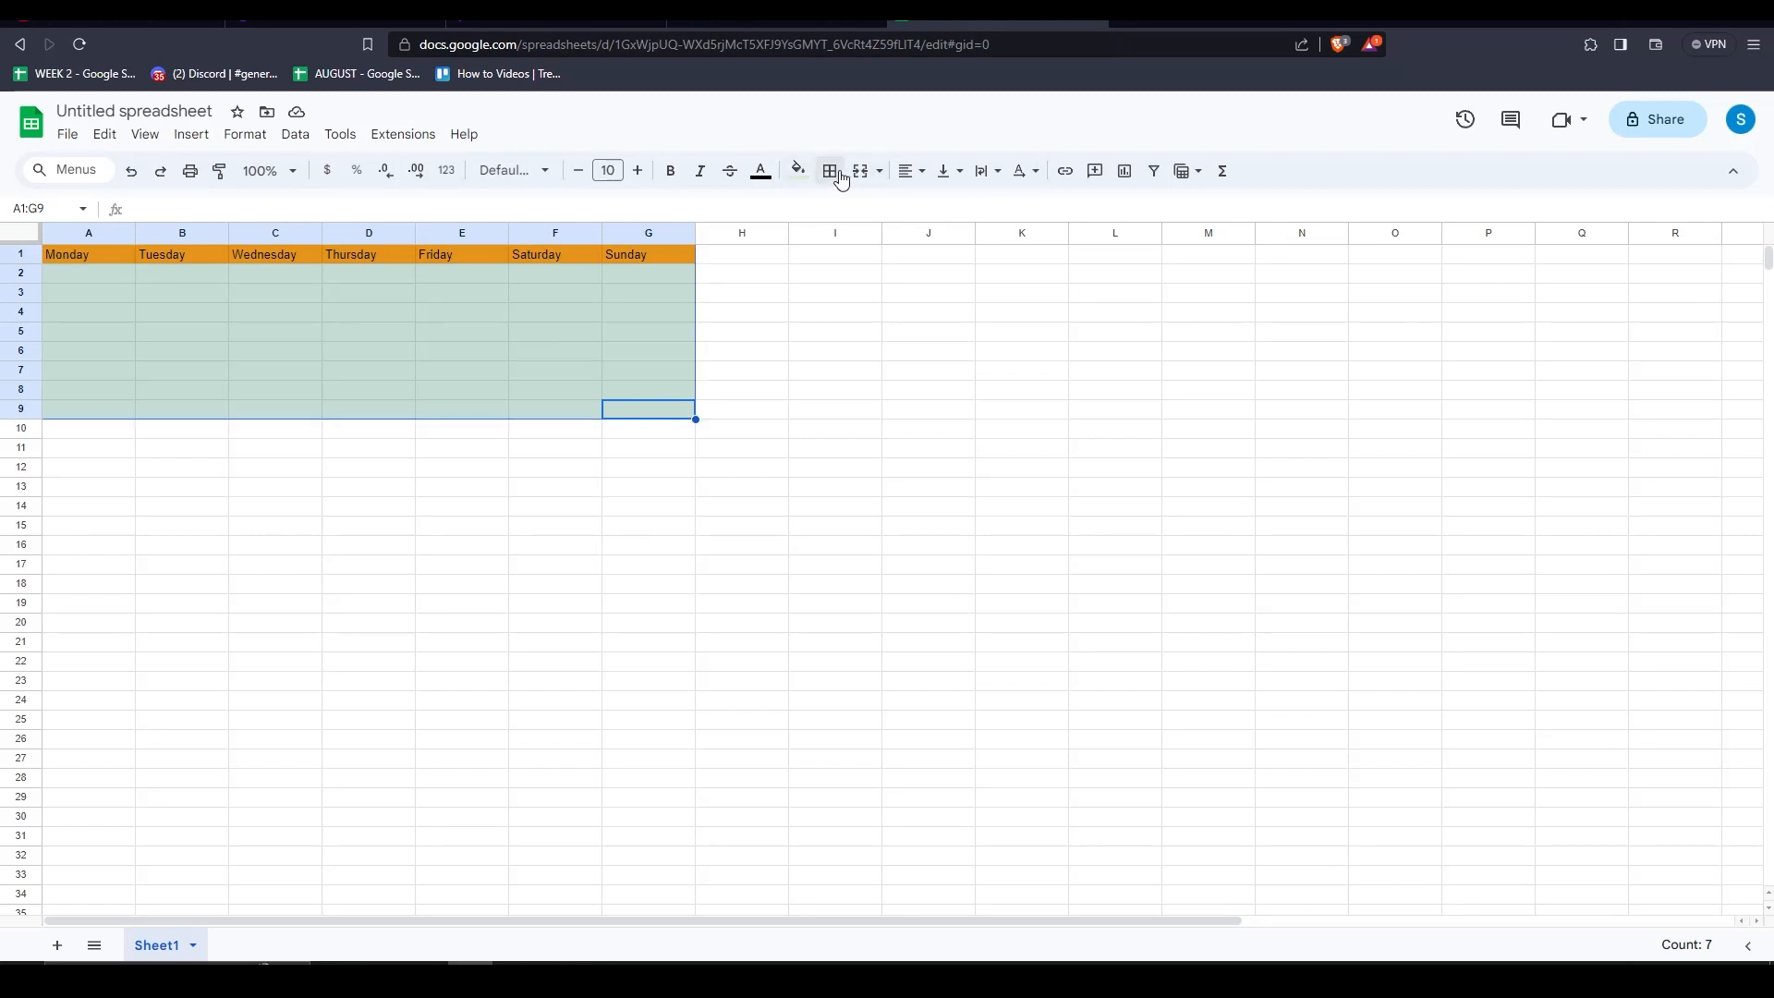
pyautogui.click(830, 171)
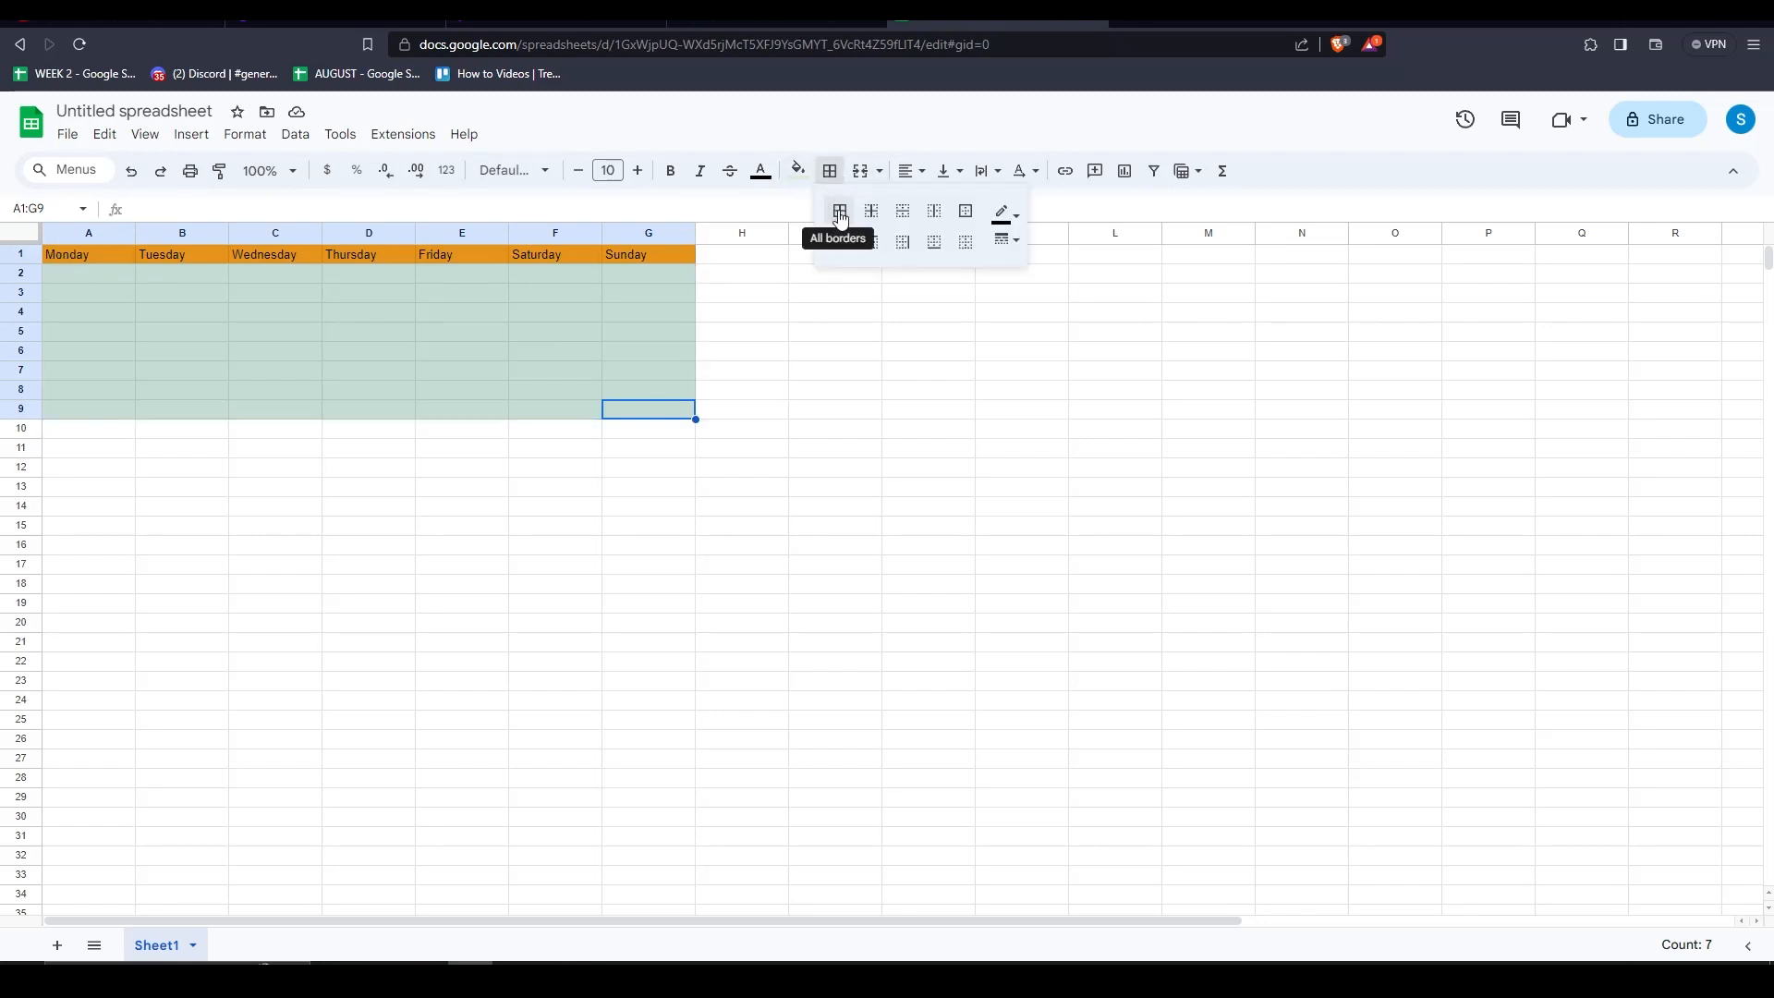
pyautogui.click(838, 212)
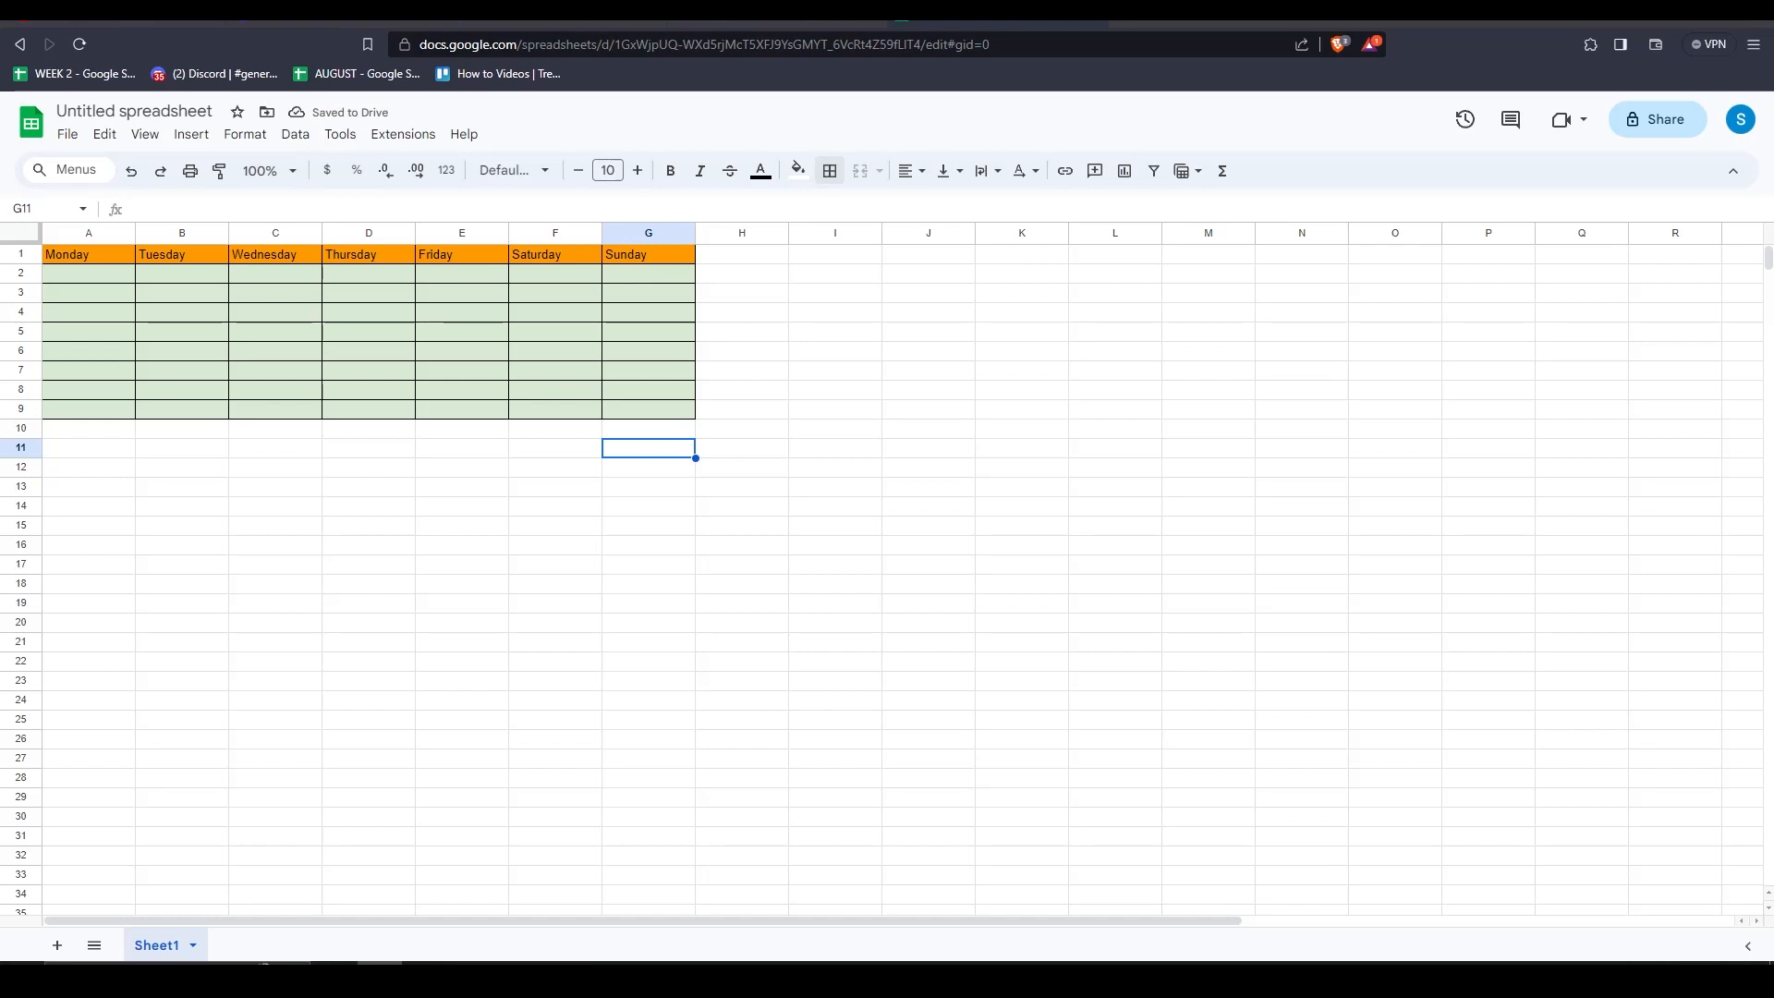
pyautogui.click(646, 408)
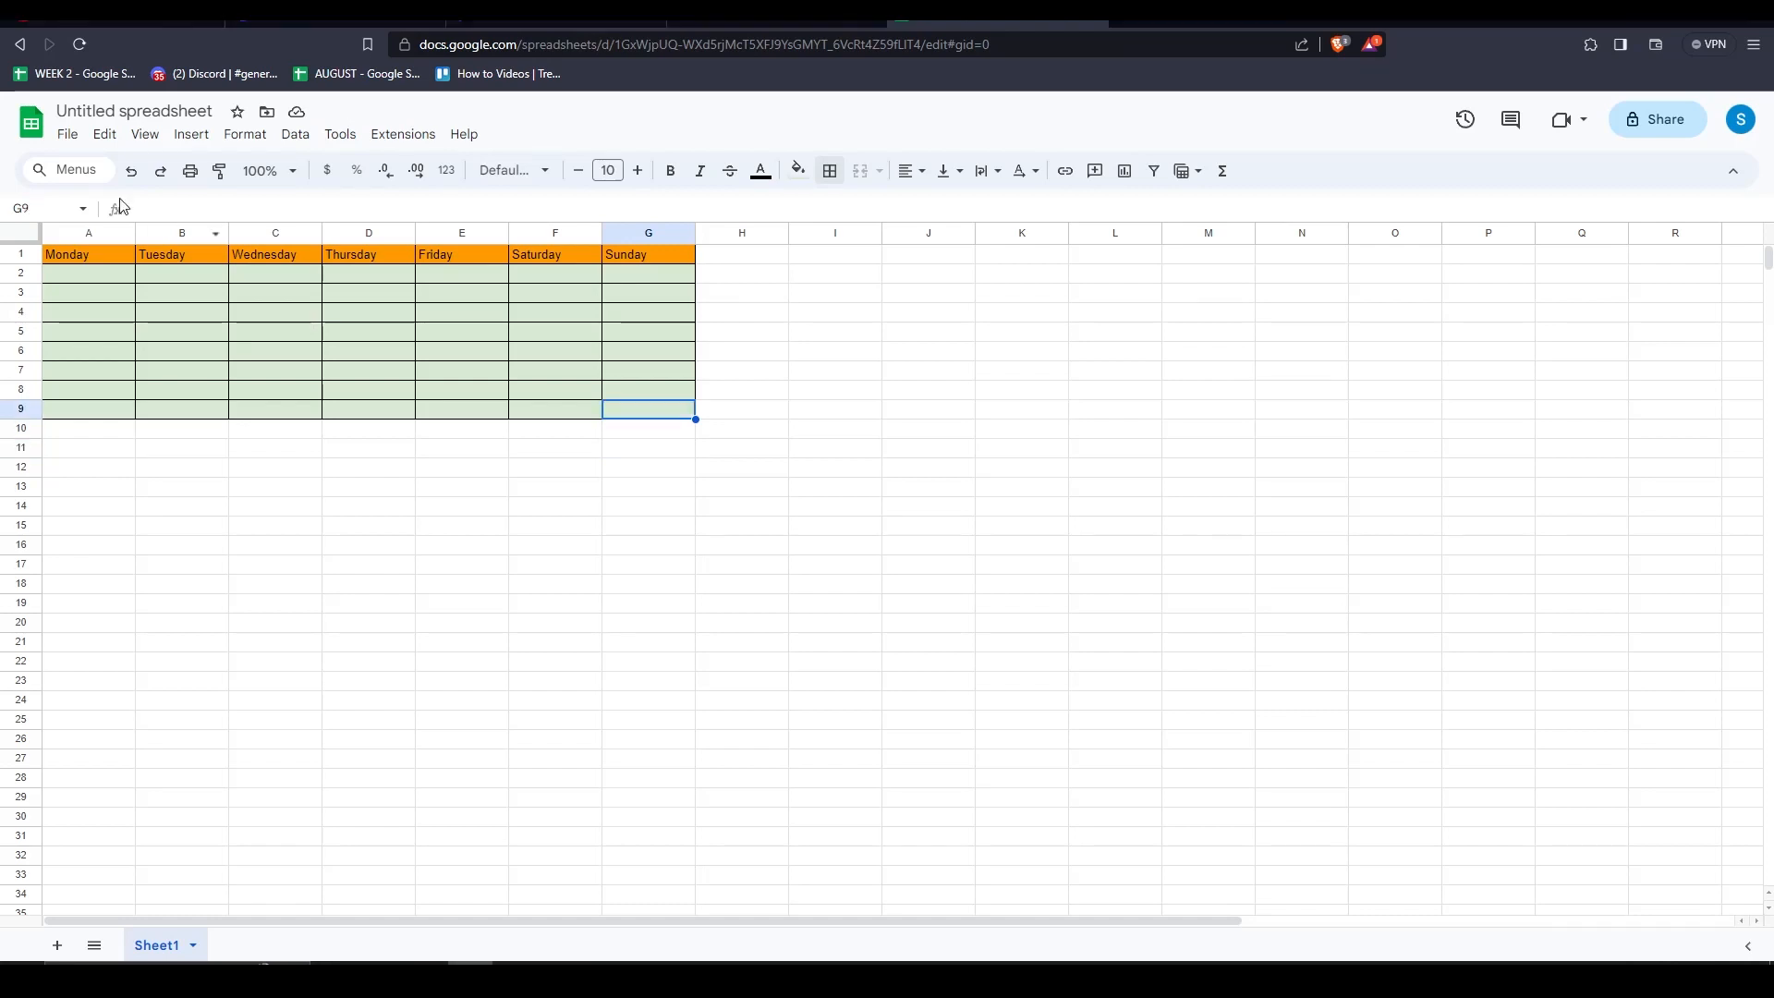
# Step: Download the weekly table as a PDF (.pdf) file
pyautogui.click(67, 133)
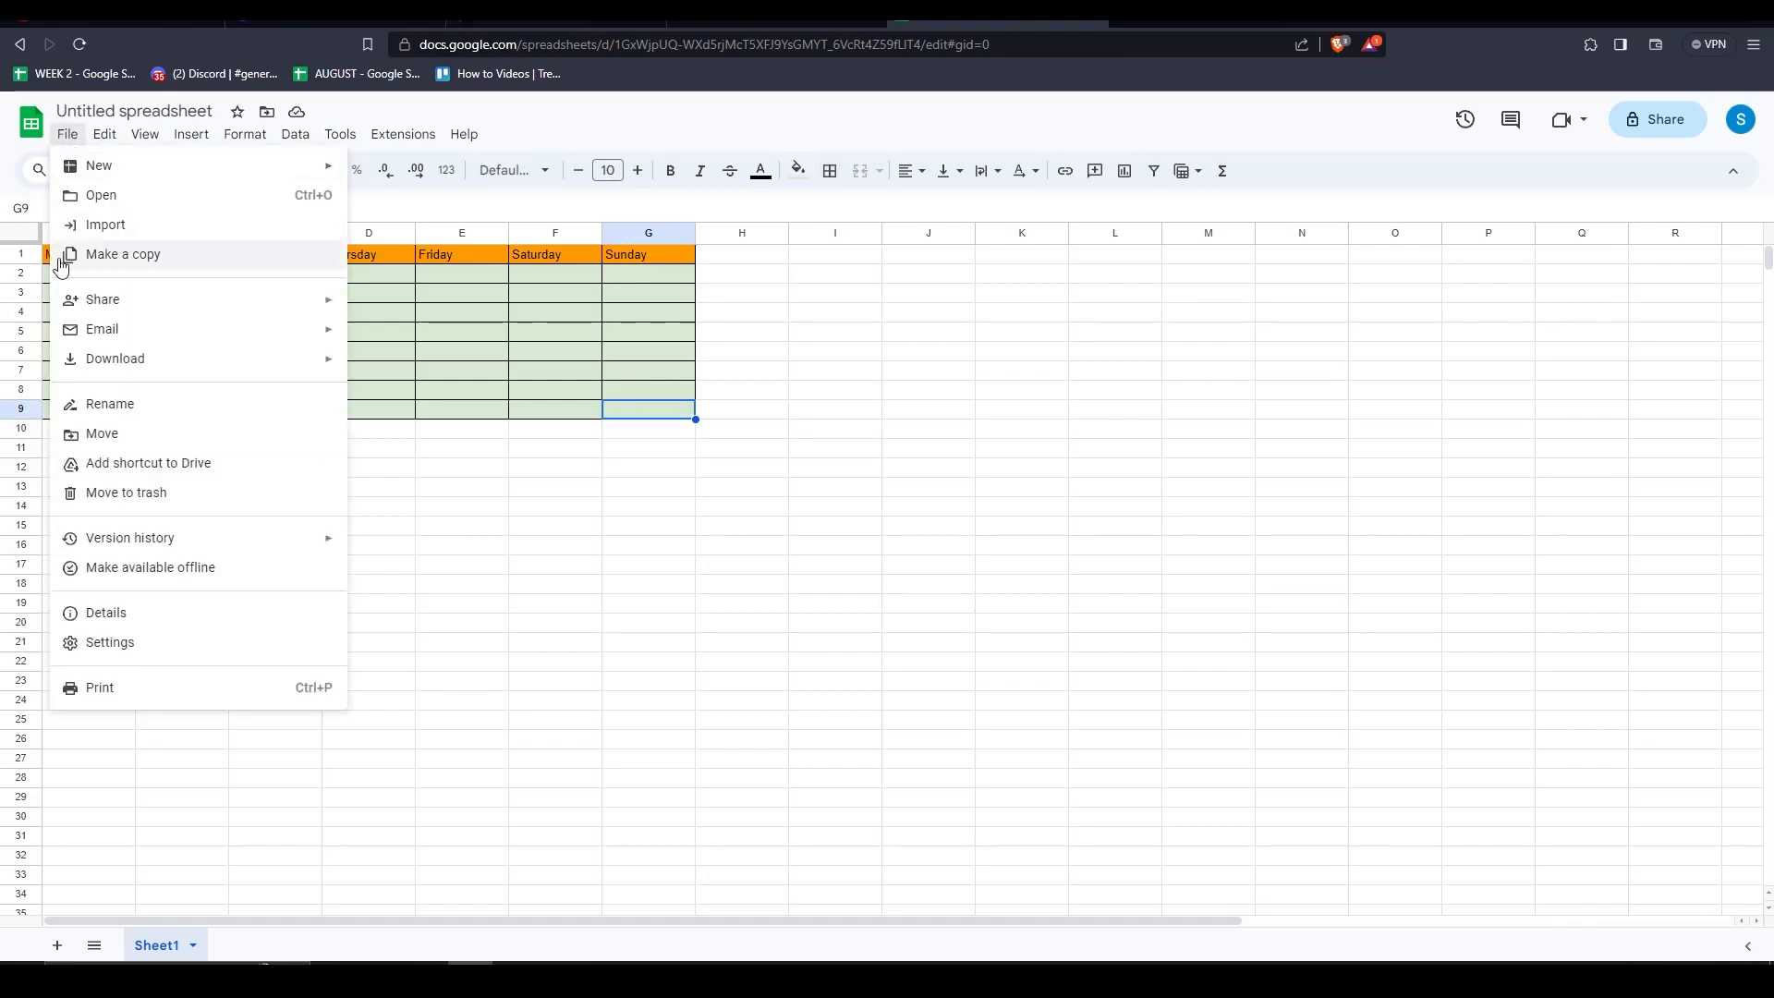
pyautogui.moveTo(115, 358)
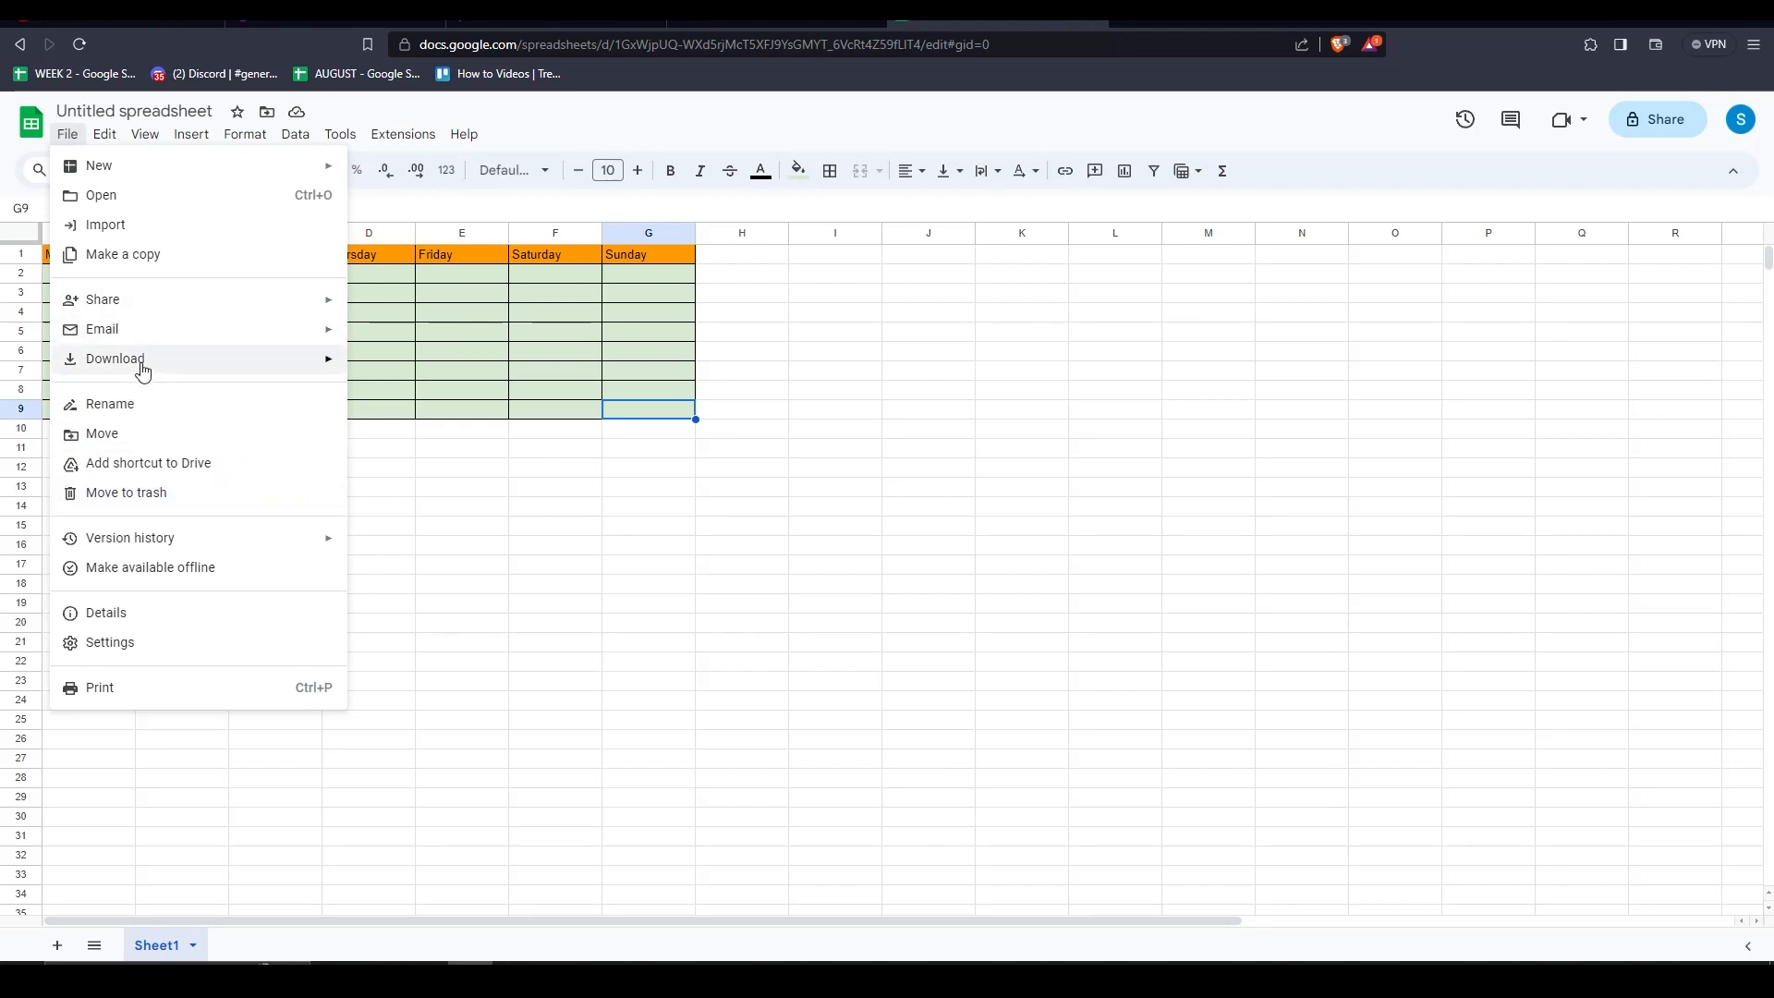
pyautogui.click(114, 359)
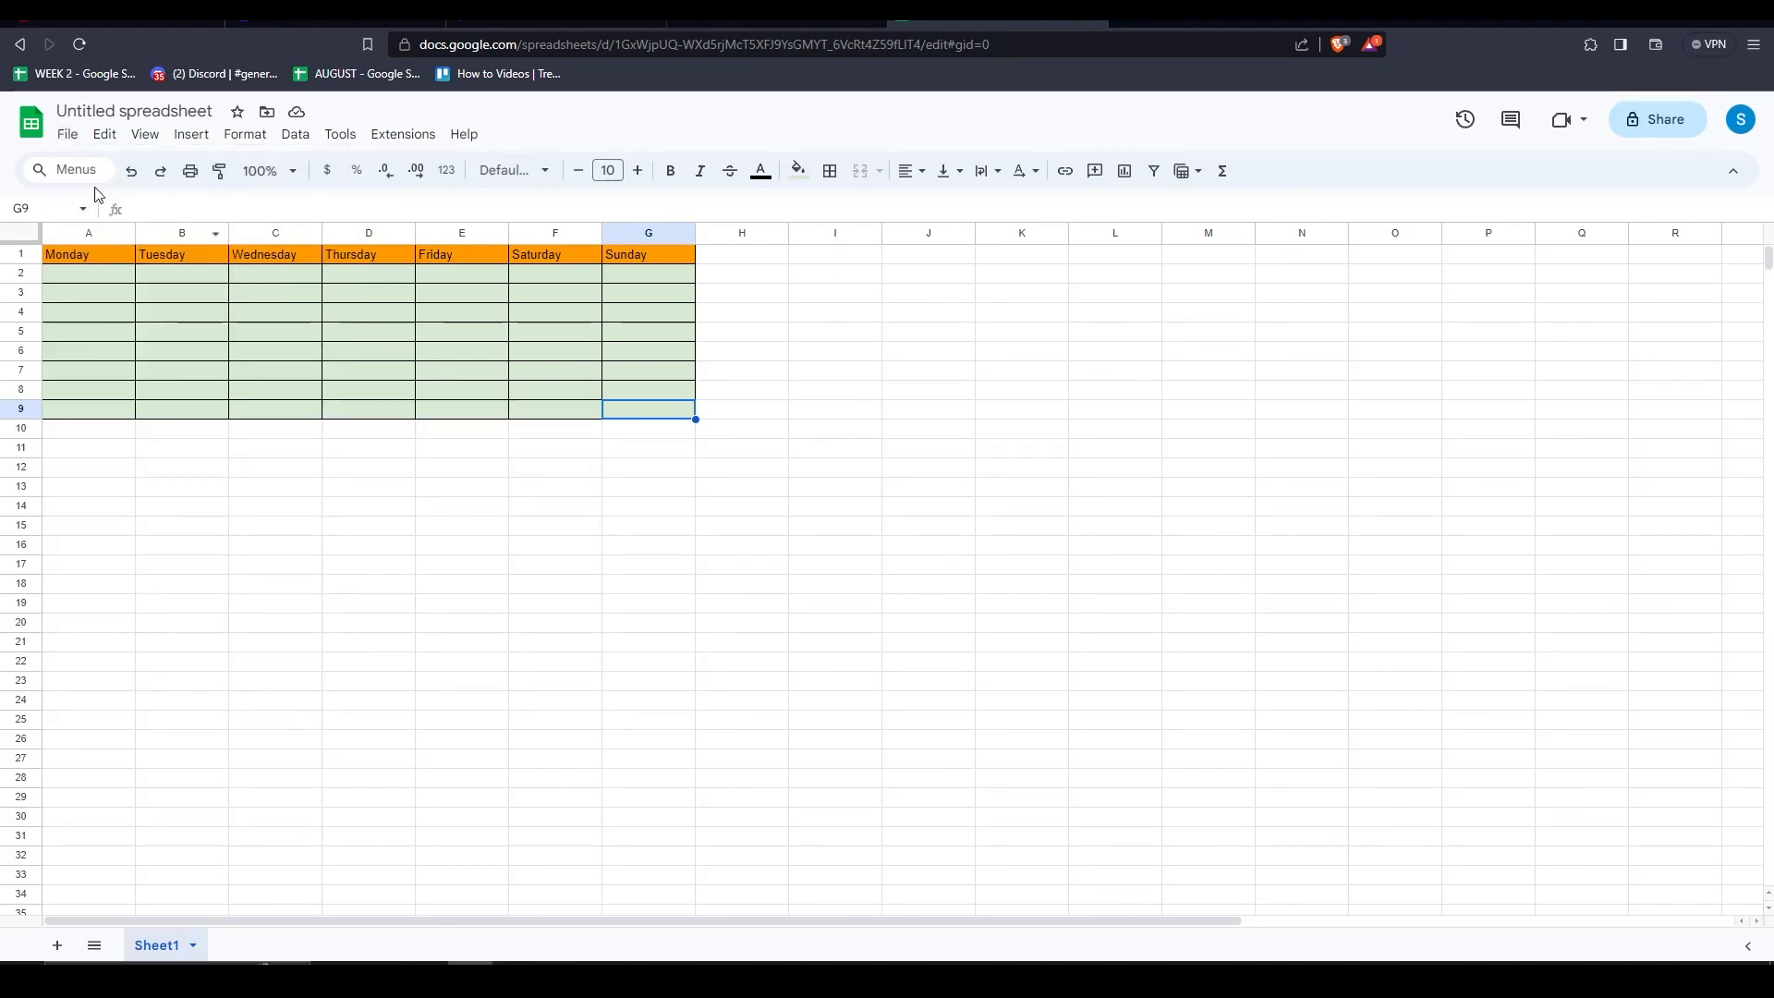
pyautogui.click(66, 133)
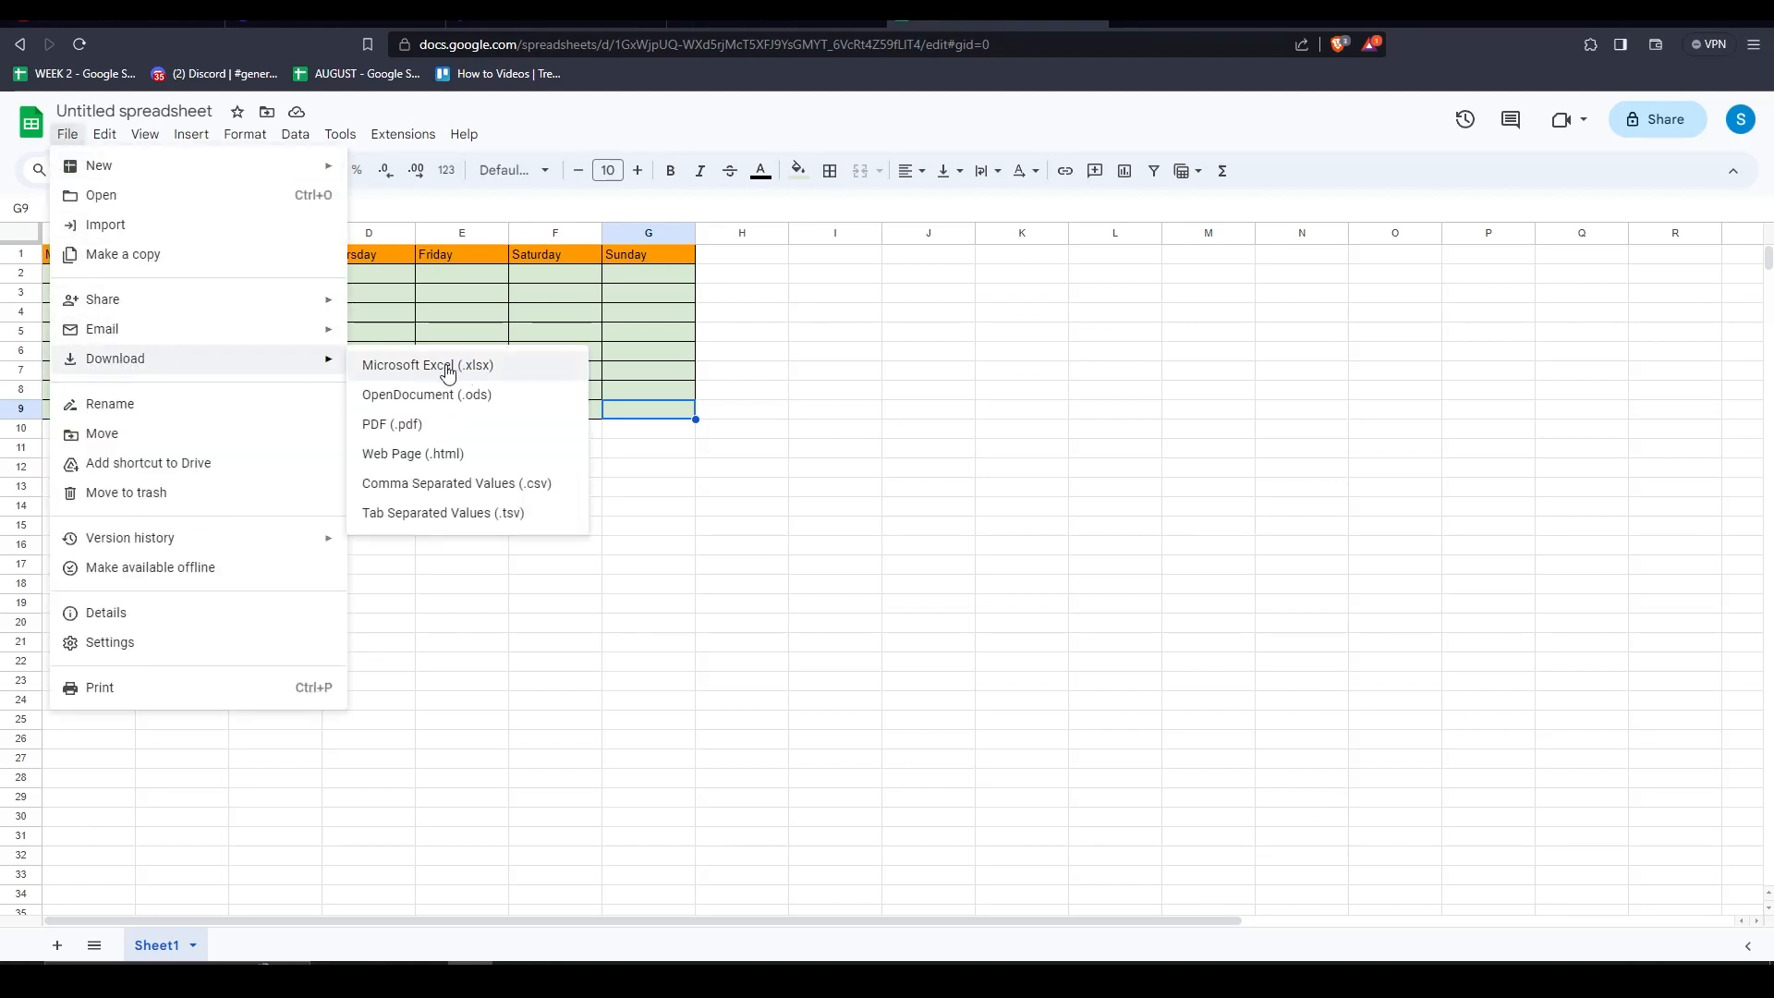
pyautogui.moveTo(410, 430)
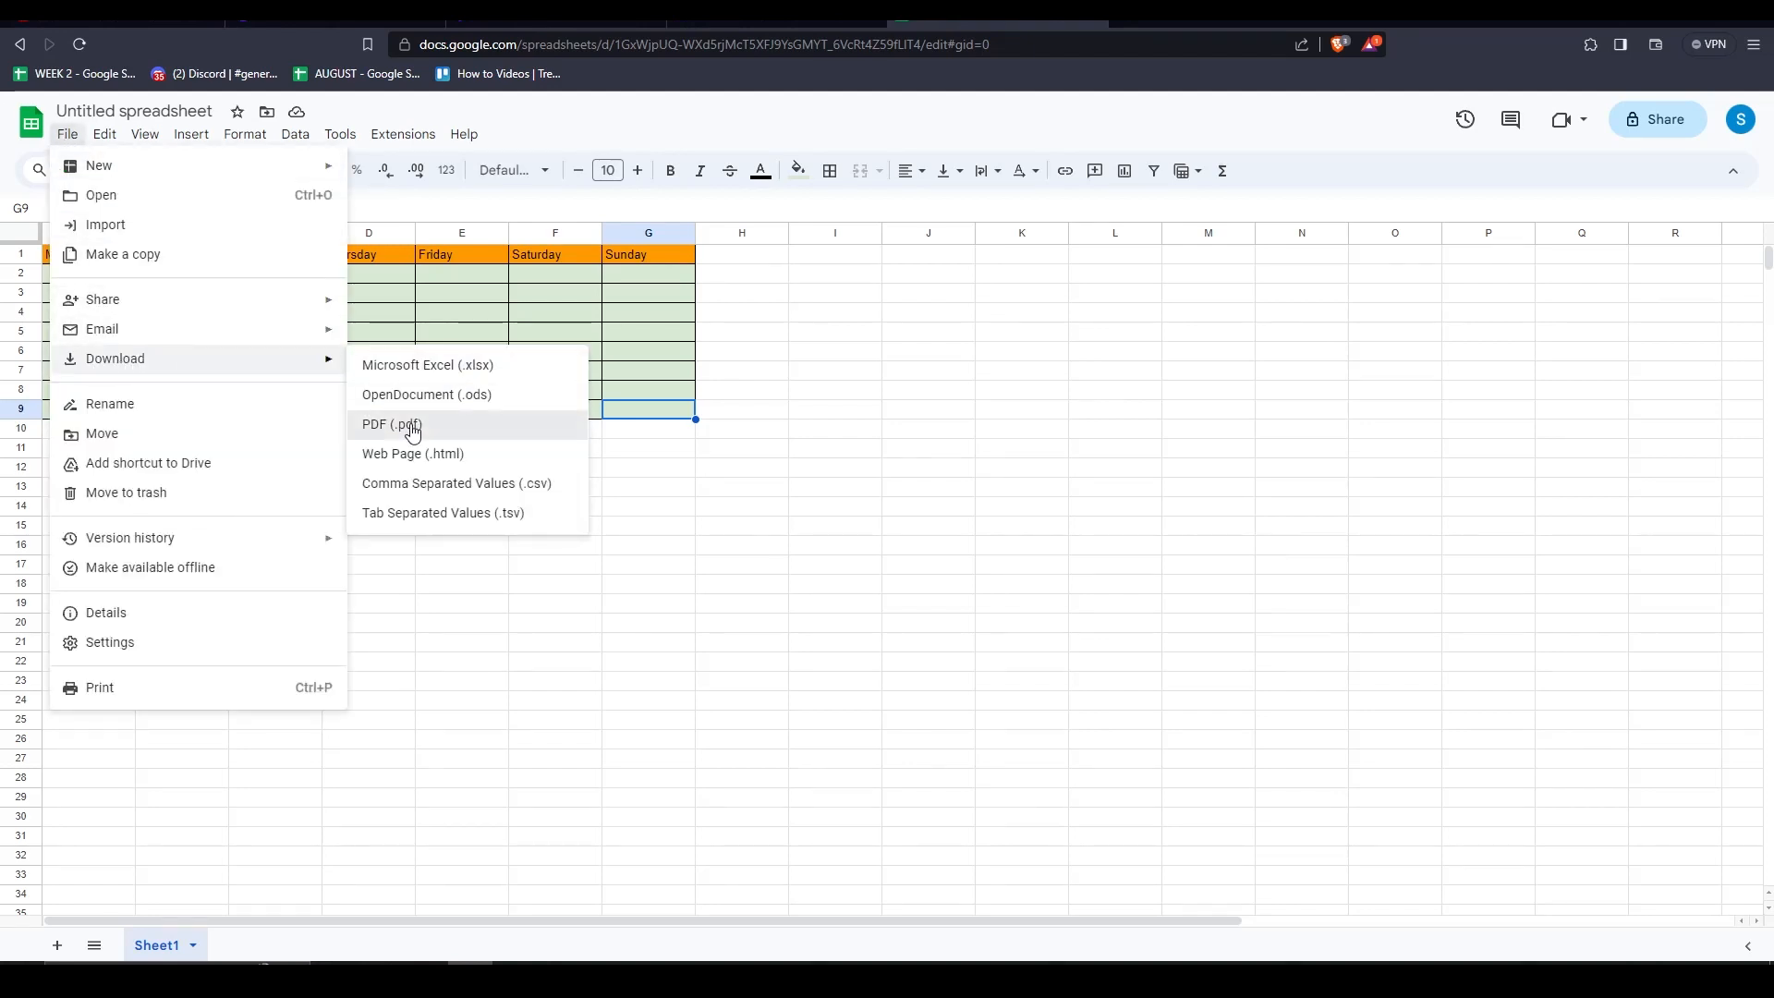
pyautogui.click(390, 424)
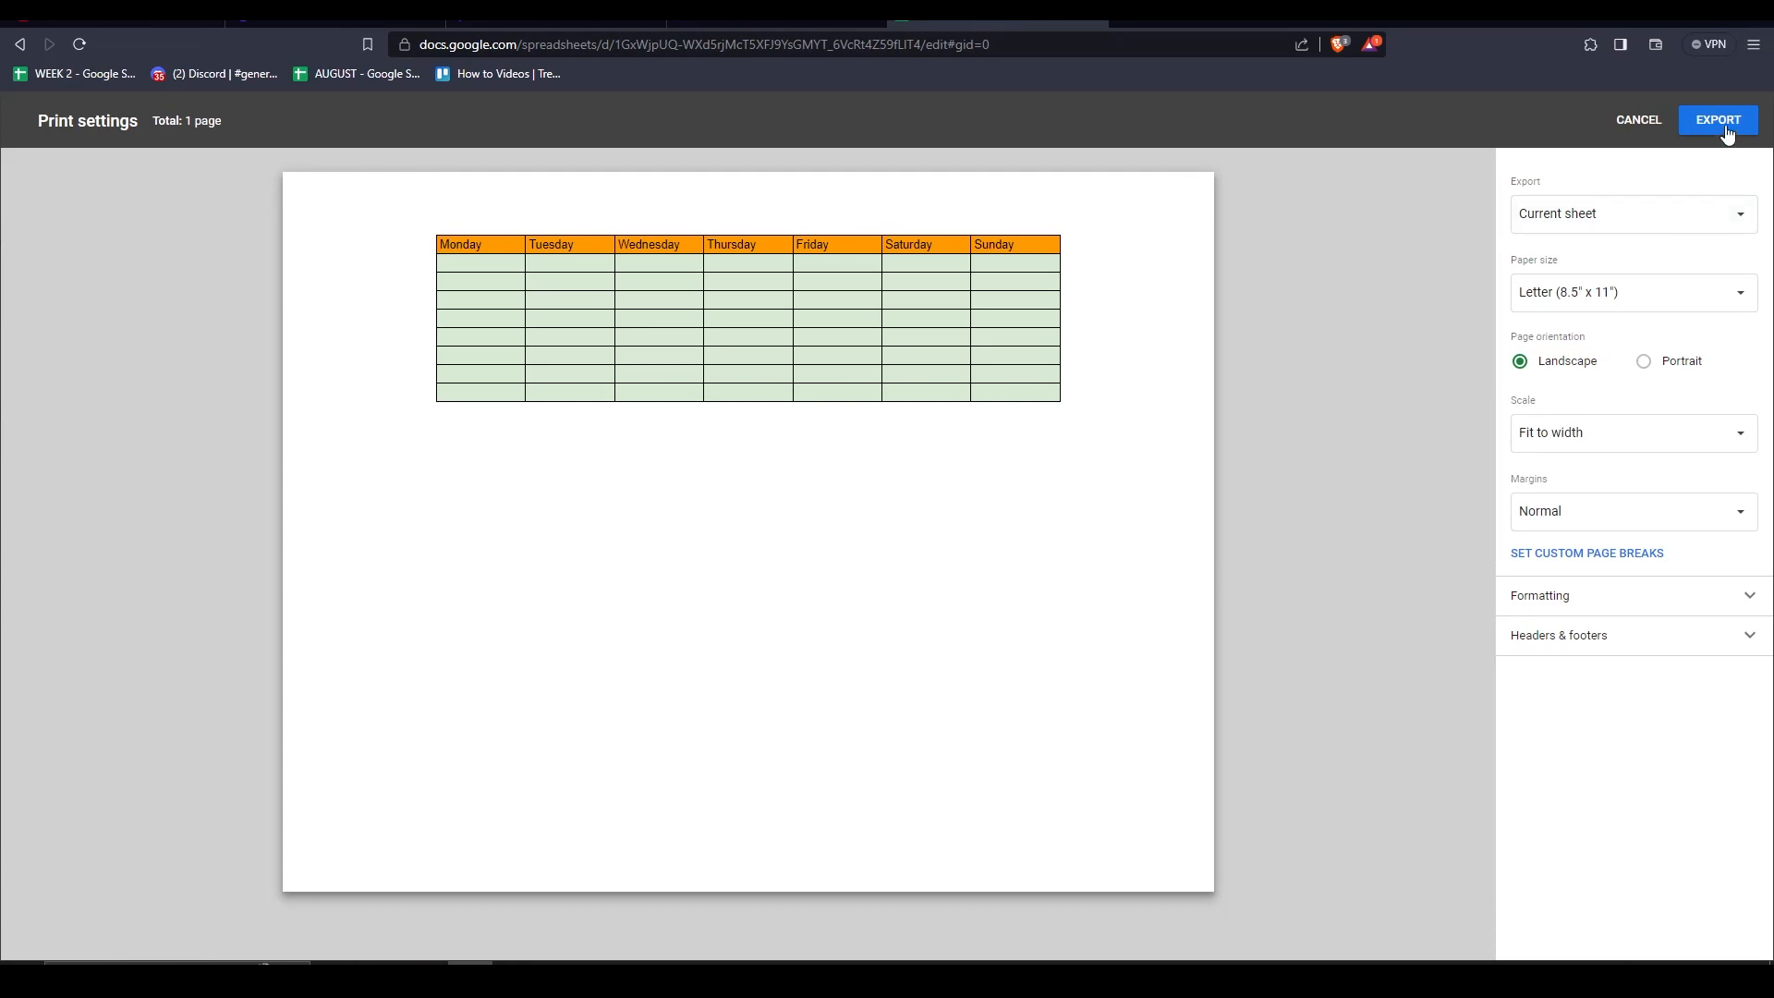
pyautogui.click(1717, 120)
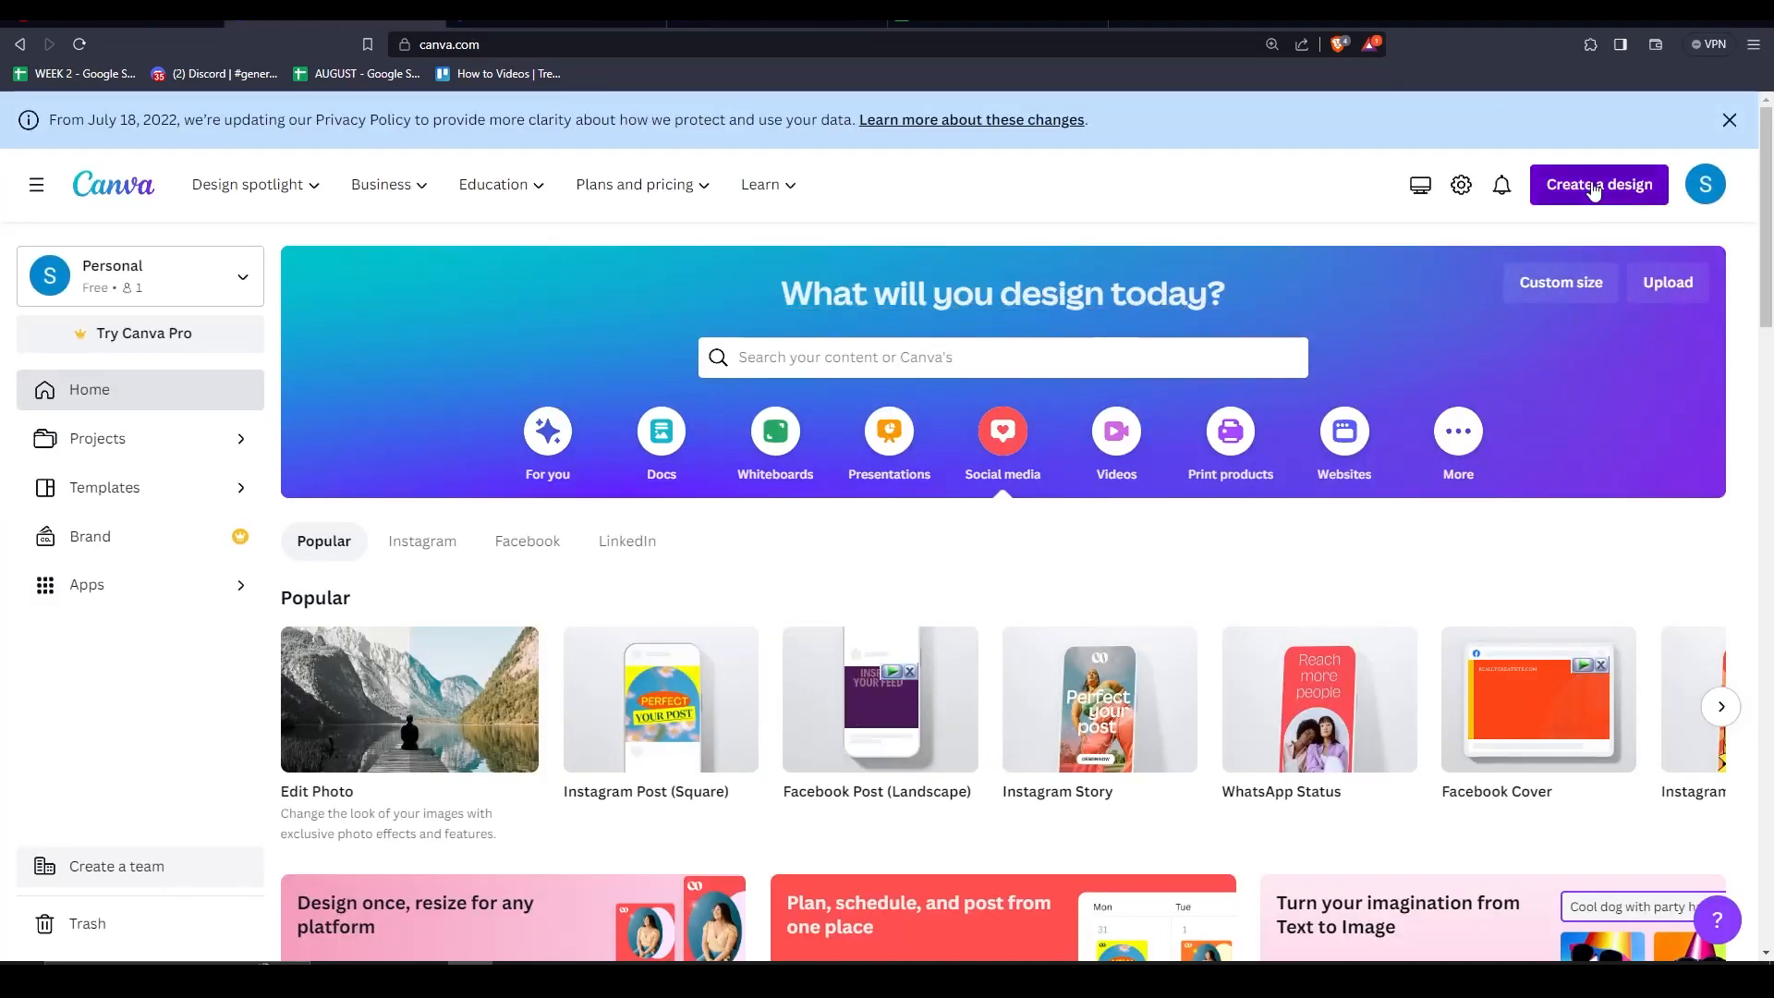
# Step: Start a new Canva design from the Create a design menu
pyautogui.click(1598, 185)
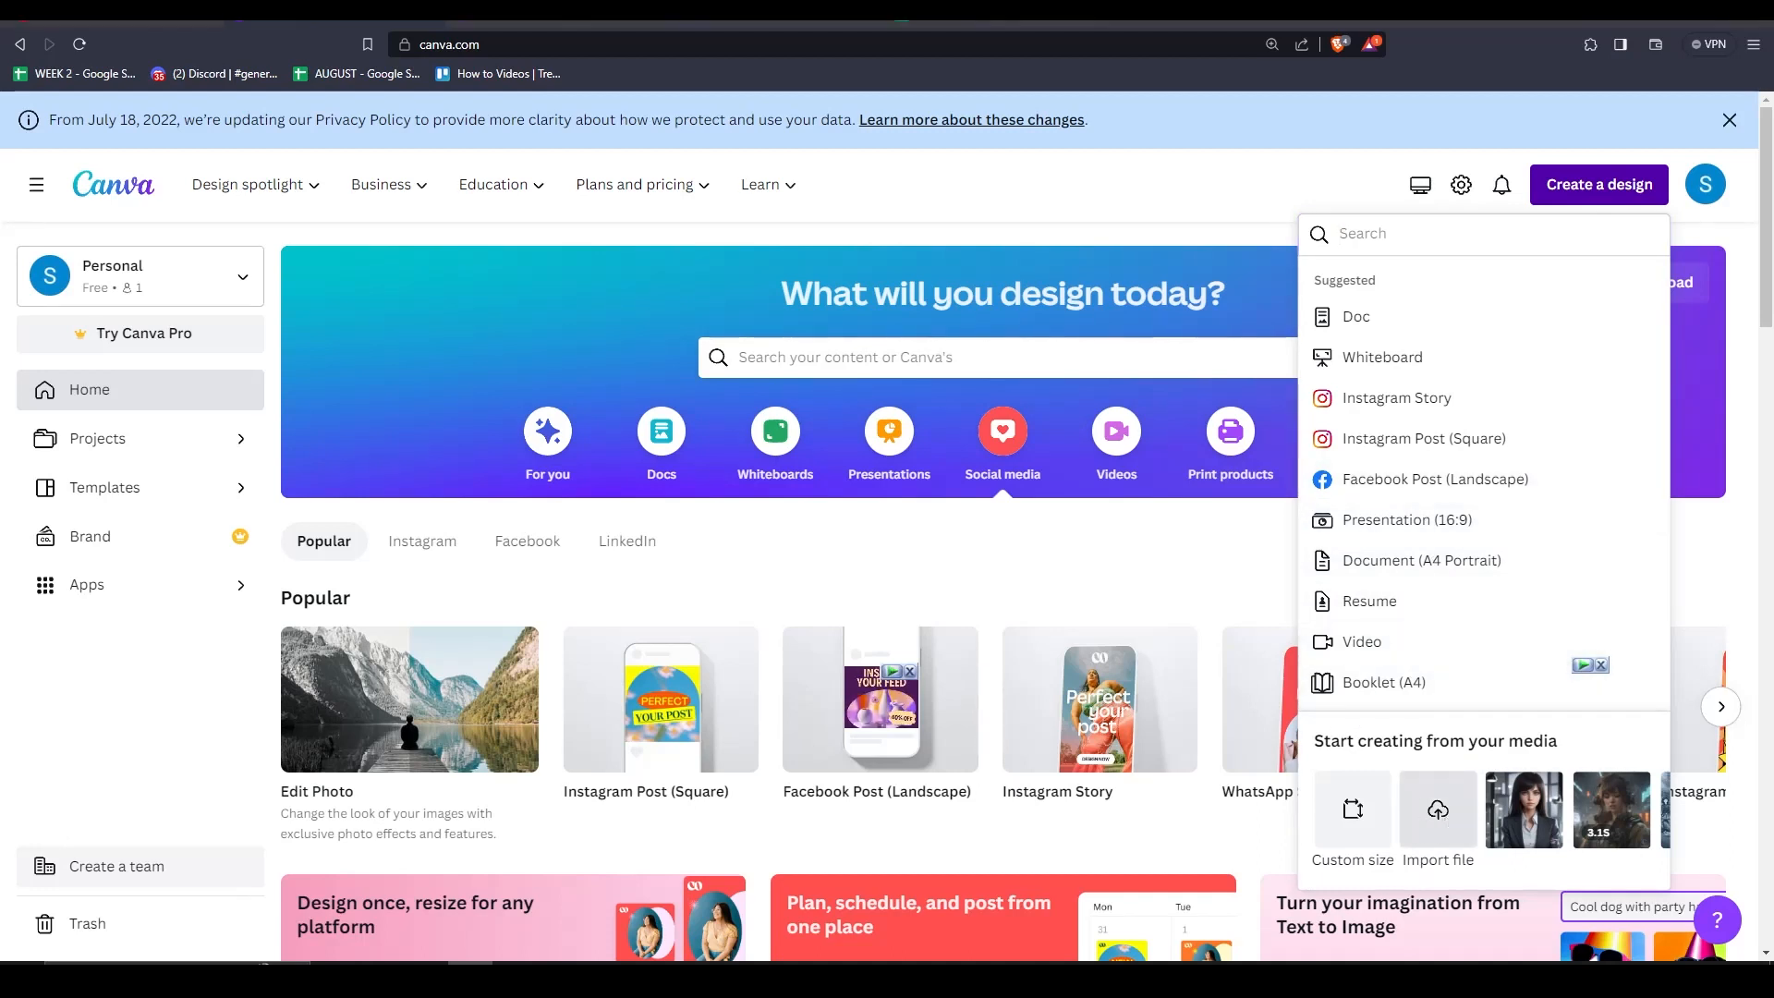
pyautogui.moveTo(1368, 601)
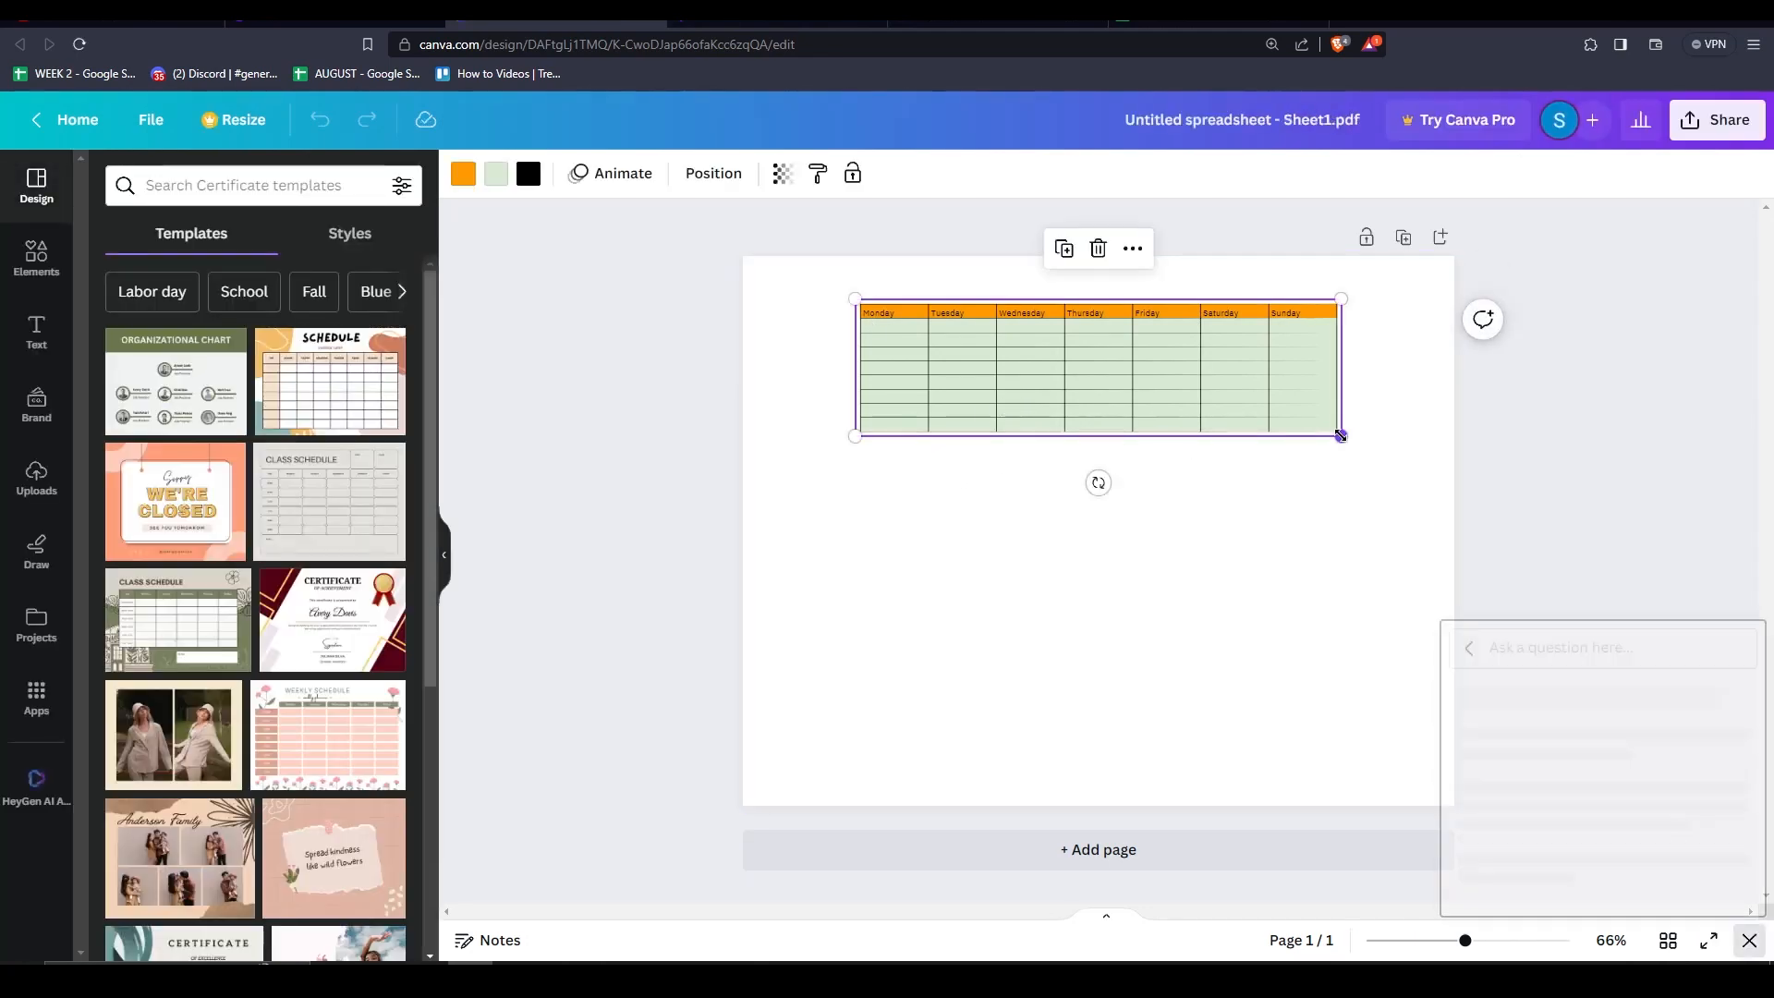
# Step: Center the imported table and scale it to span nearly the full page width
pyautogui.moveTo(1340, 435); pyautogui.dragTo(1427, 460)
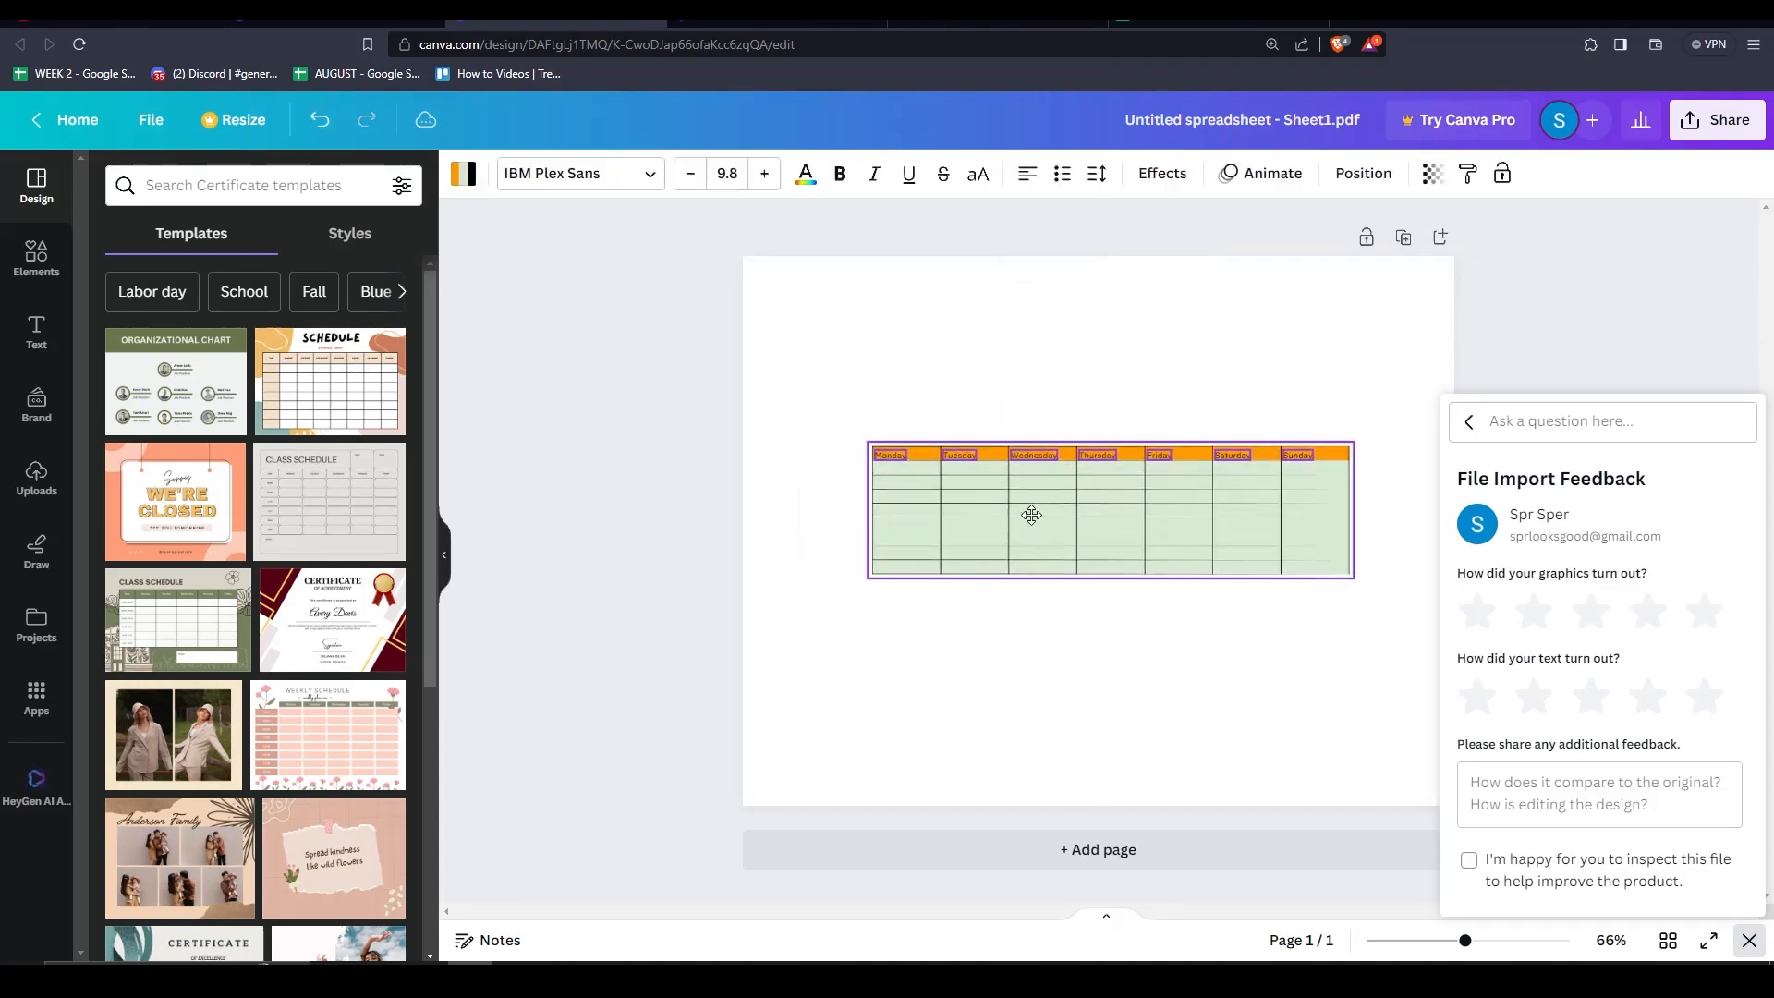
pyautogui.click(635, 456)
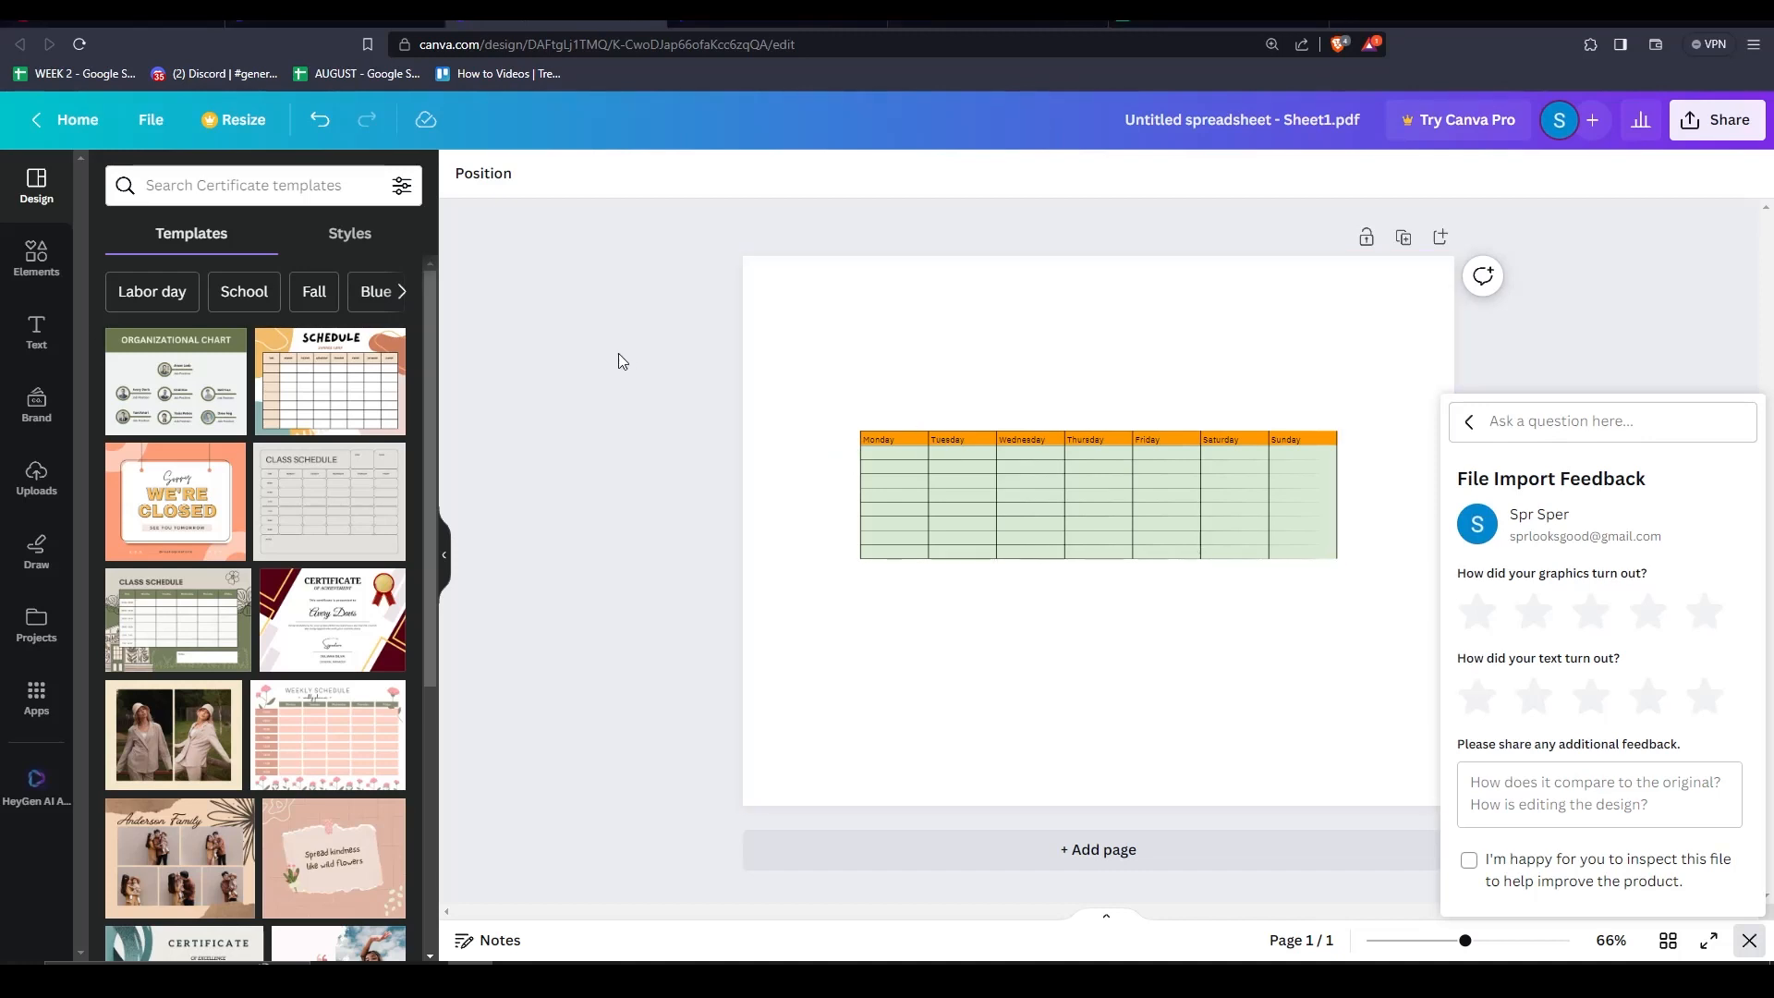
pyautogui.click(1098, 498)
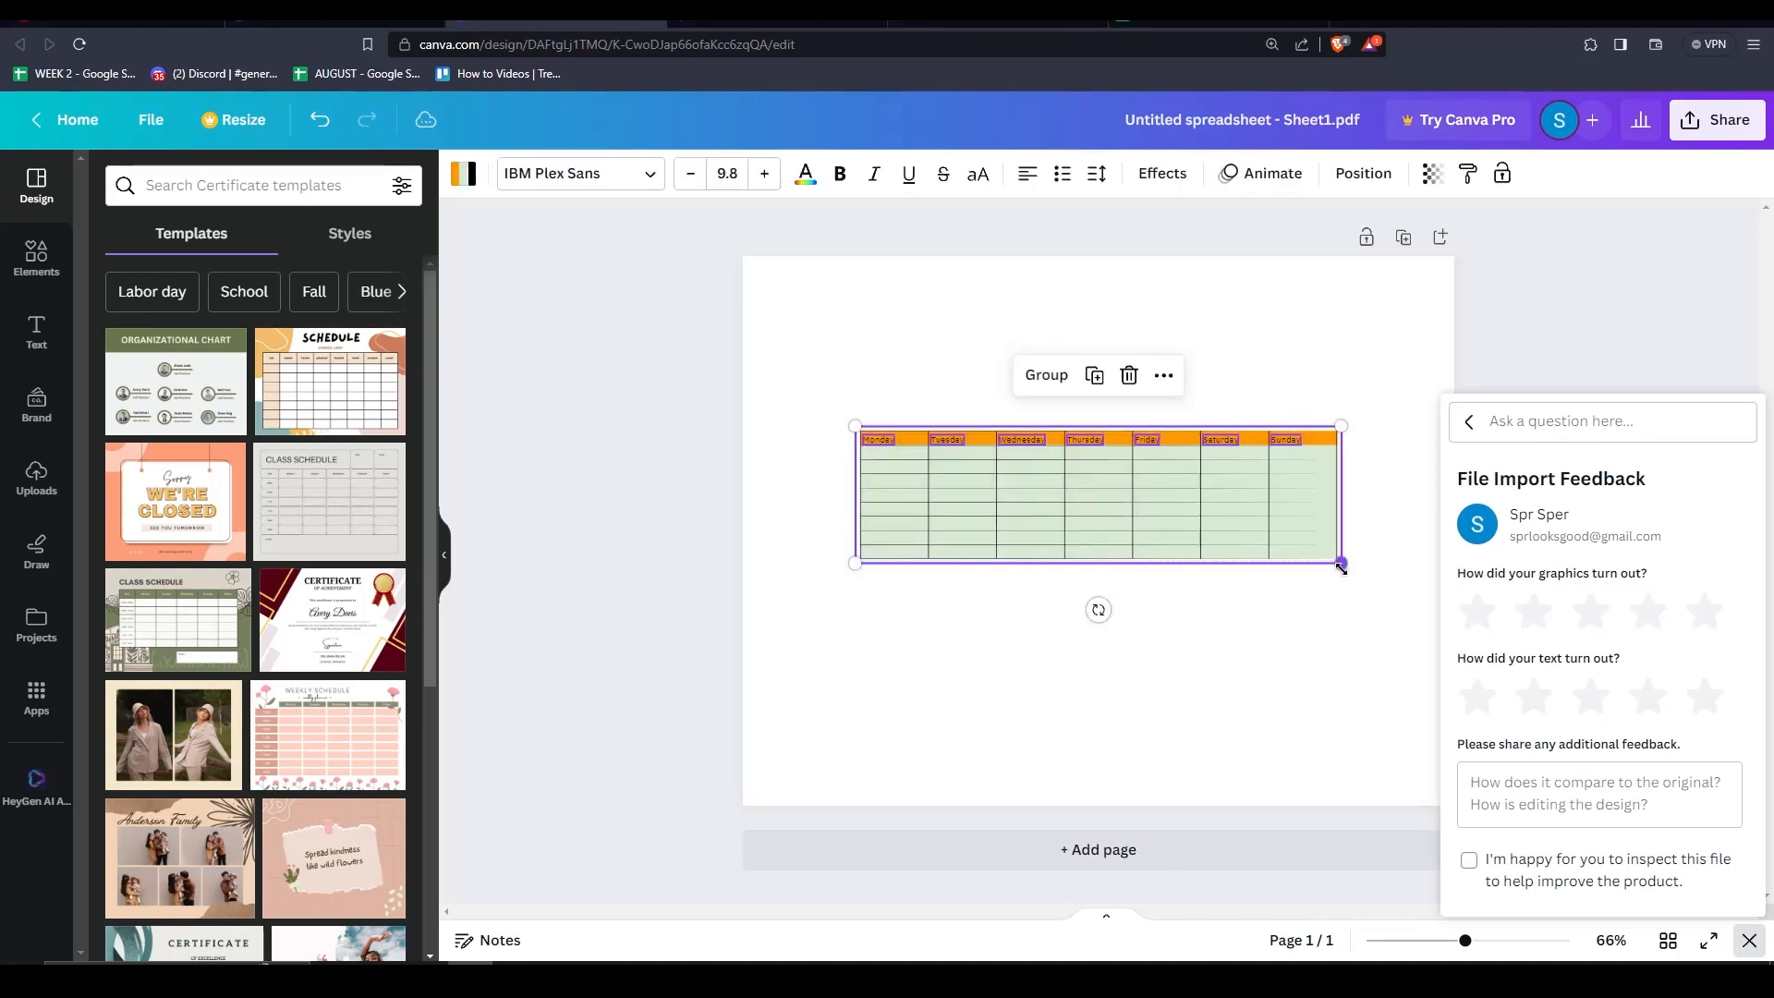
pyautogui.moveTo(856, 564); pyautogui.dragTo(828, 611)
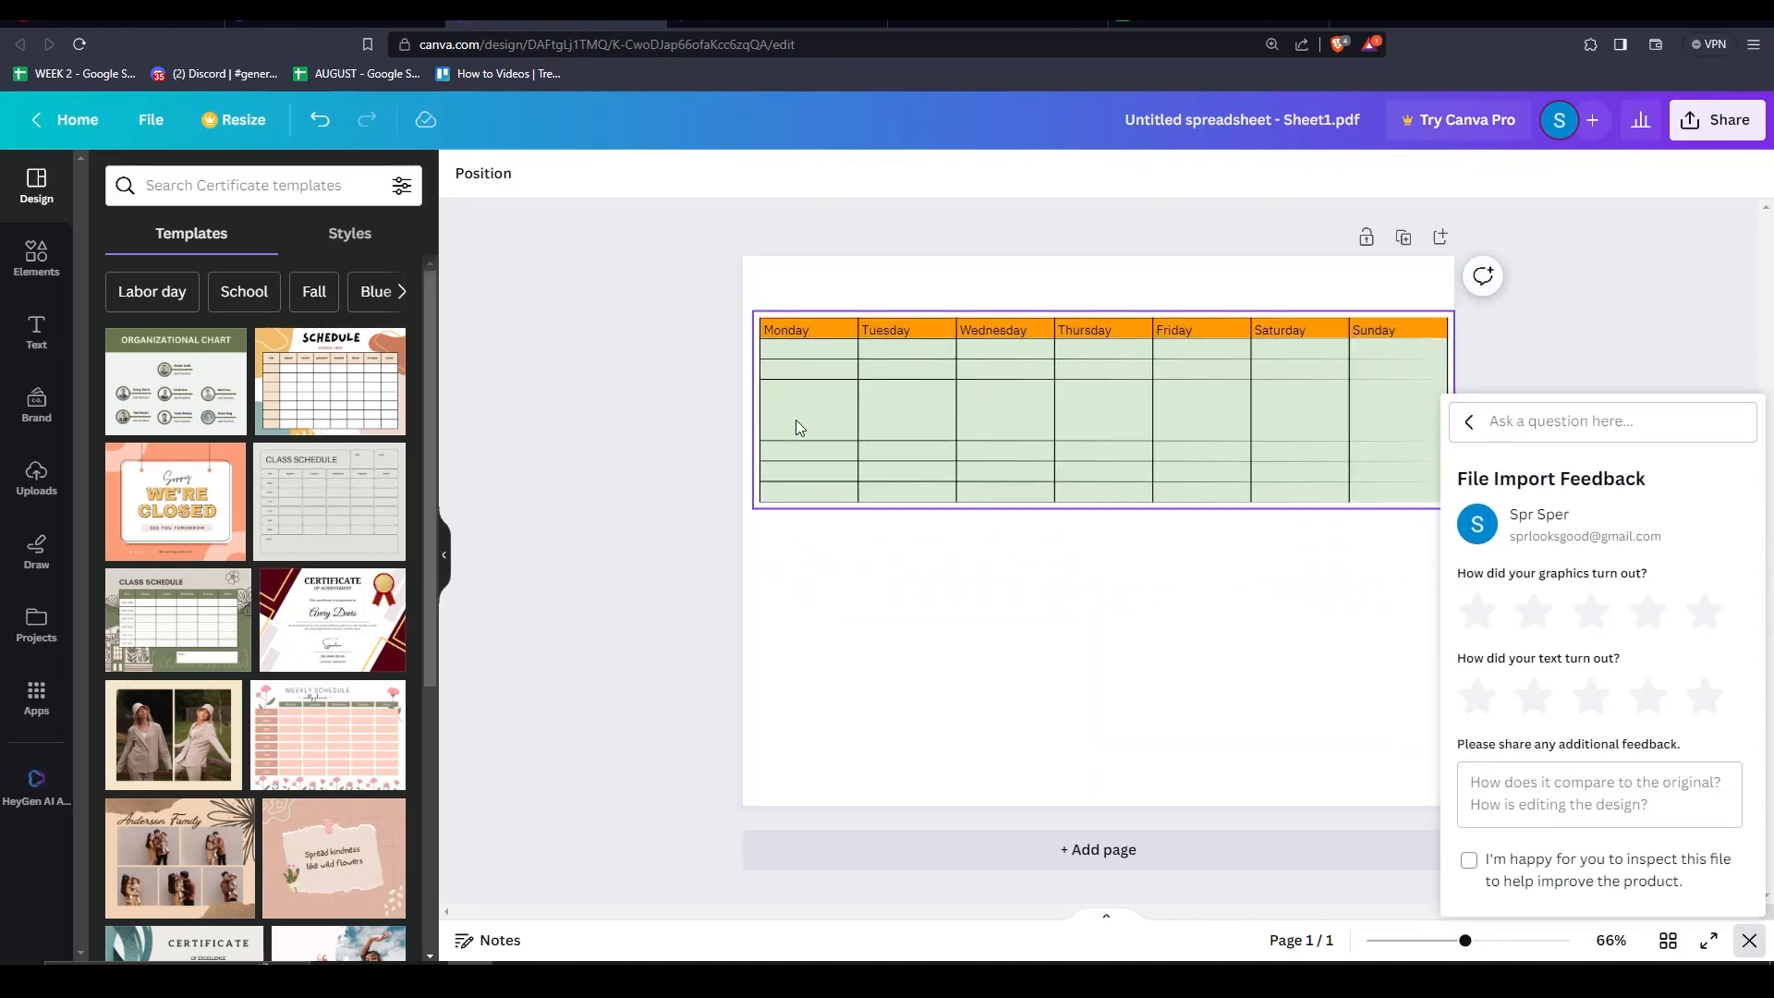
pyautogui.click(666, 585)
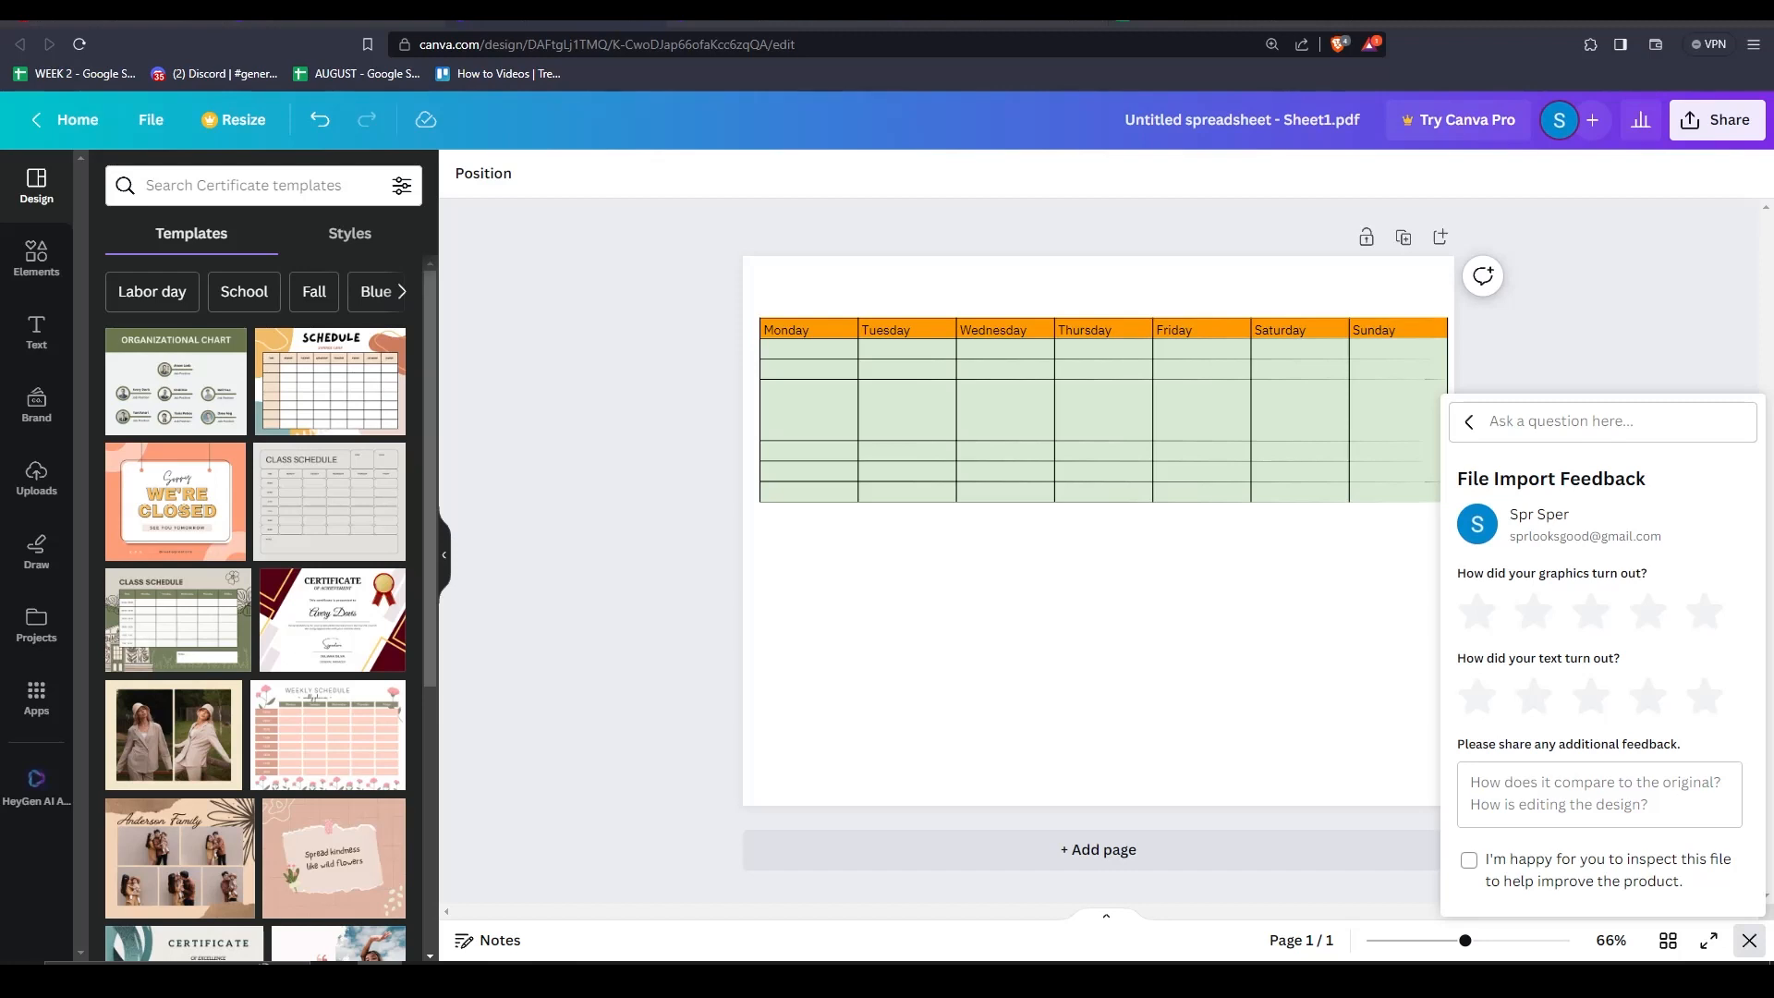
# Step: Bold the Monday header text, then select the Saturday header
pyautogui.click(798, 424)
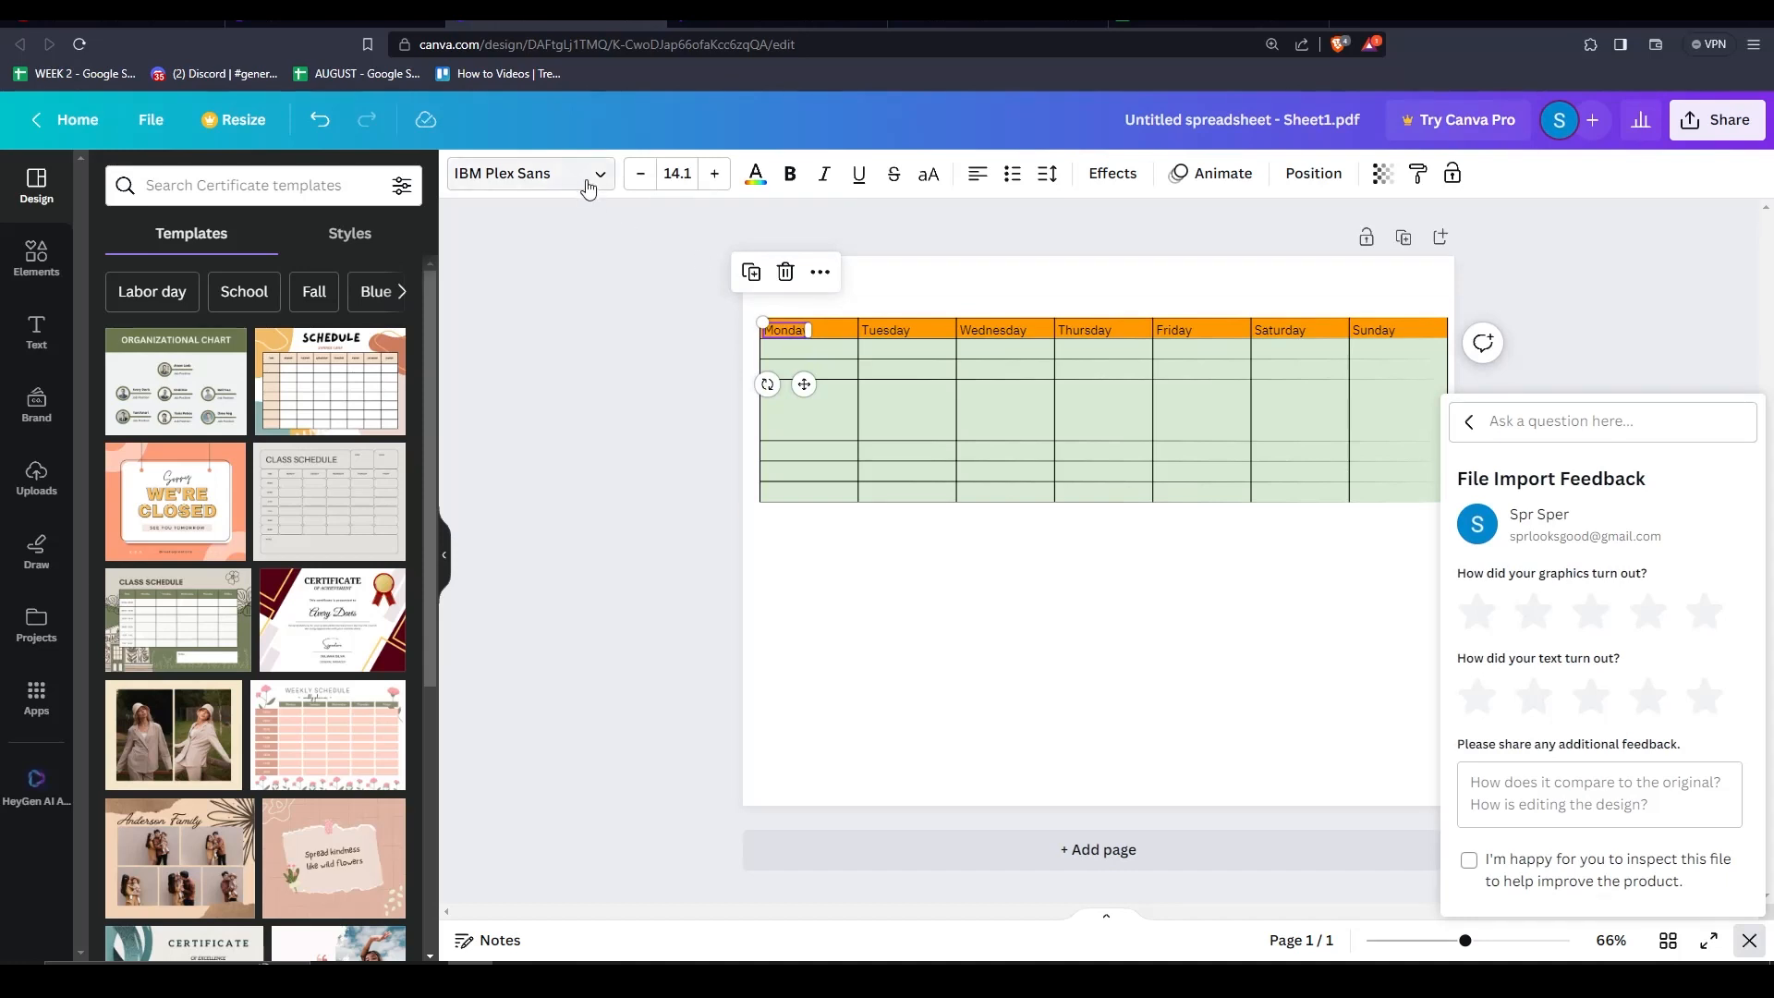
pyautogui.click(529, 171)
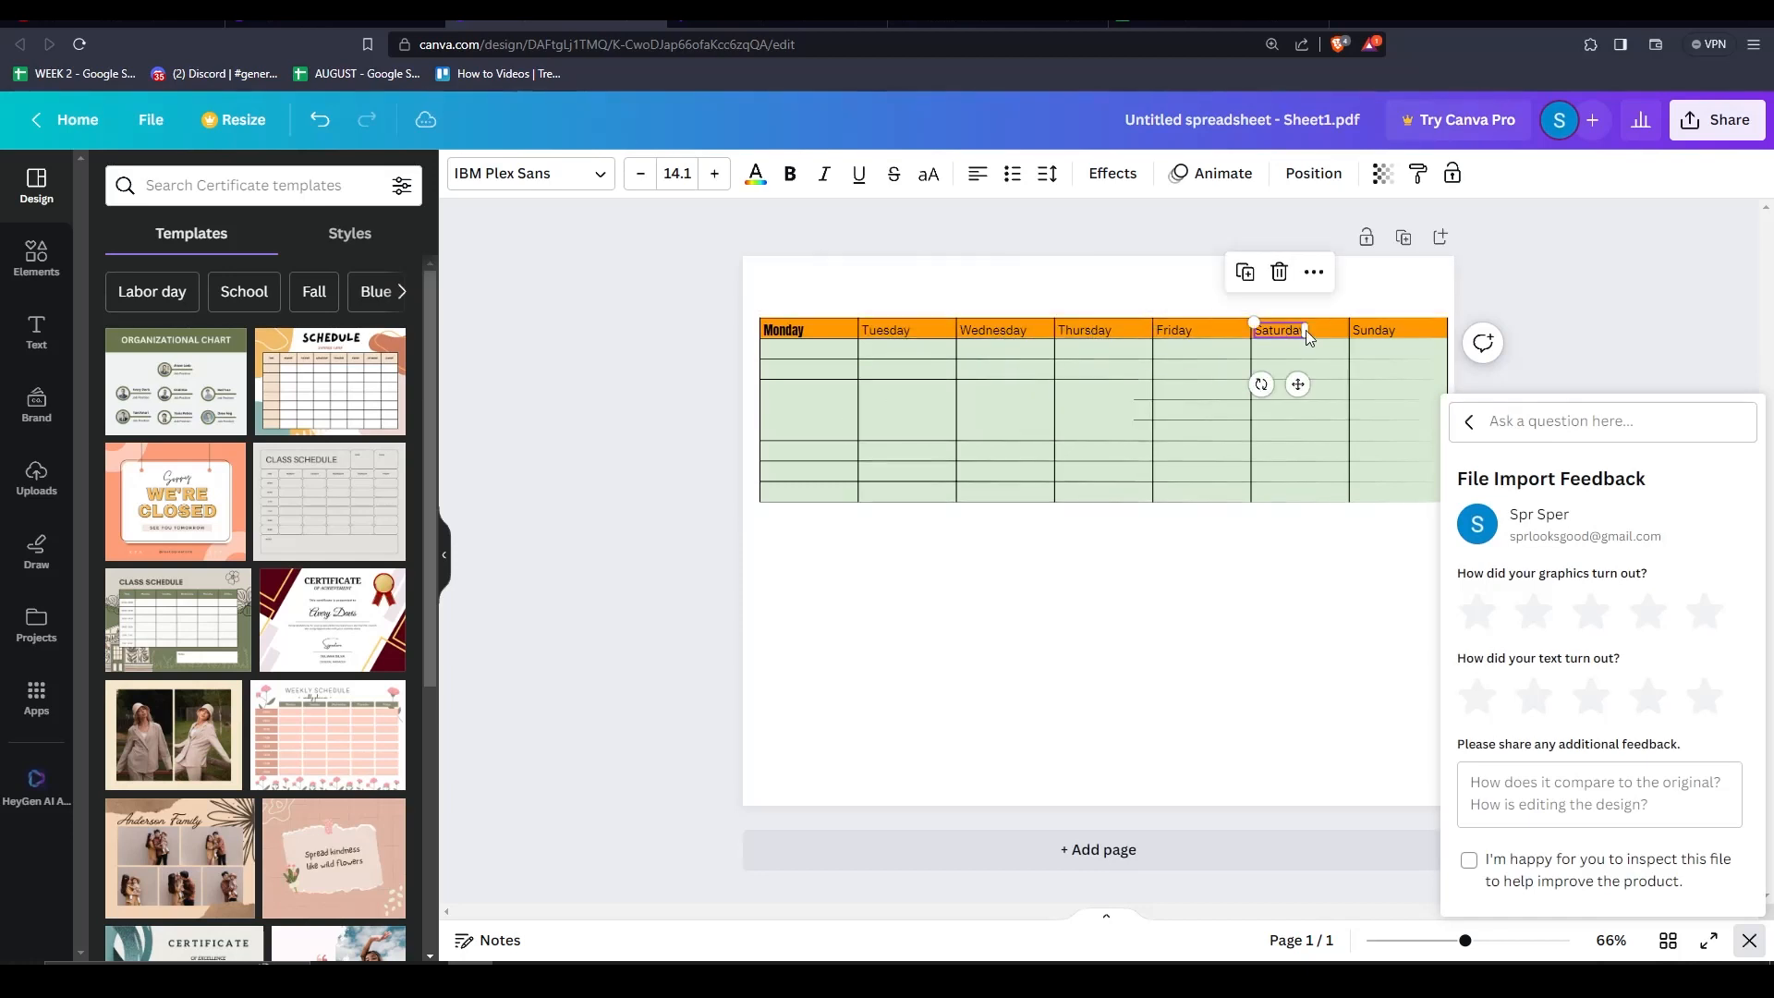
pyautogui.click(887, 329)
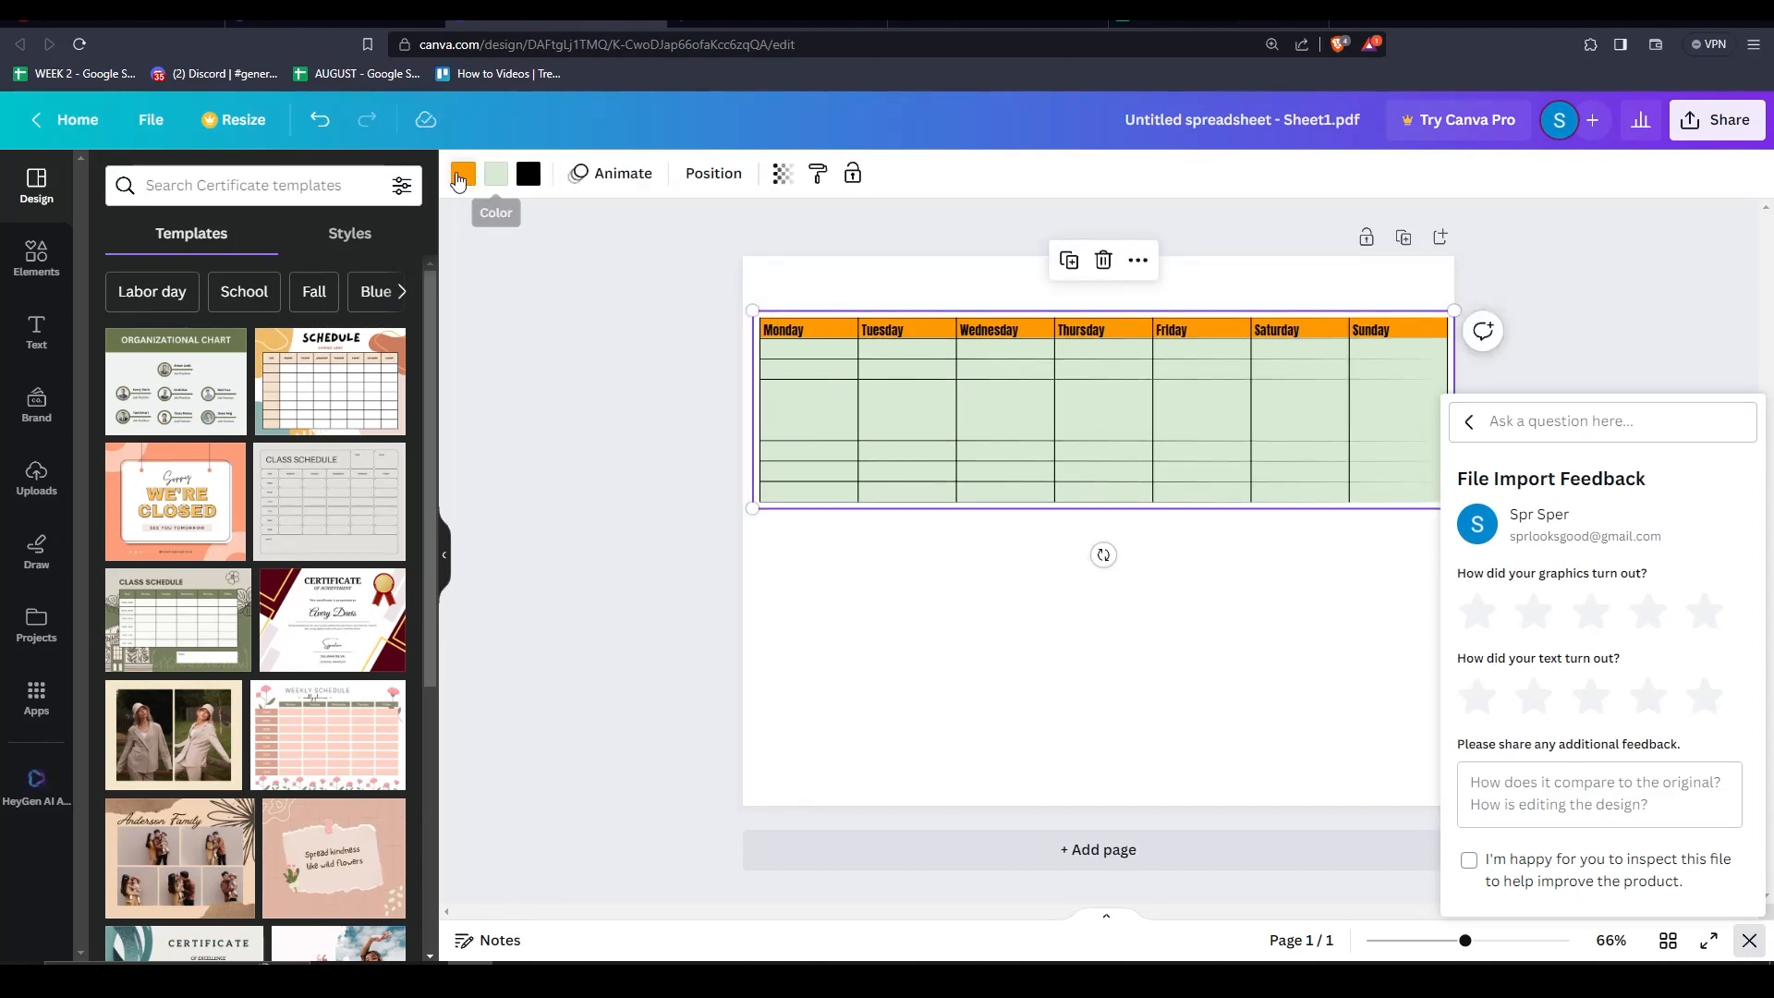
# Step: Recolor the header row from orange to pink and the body to a red-to-purple gradient
pyautogui.click(460, 173)
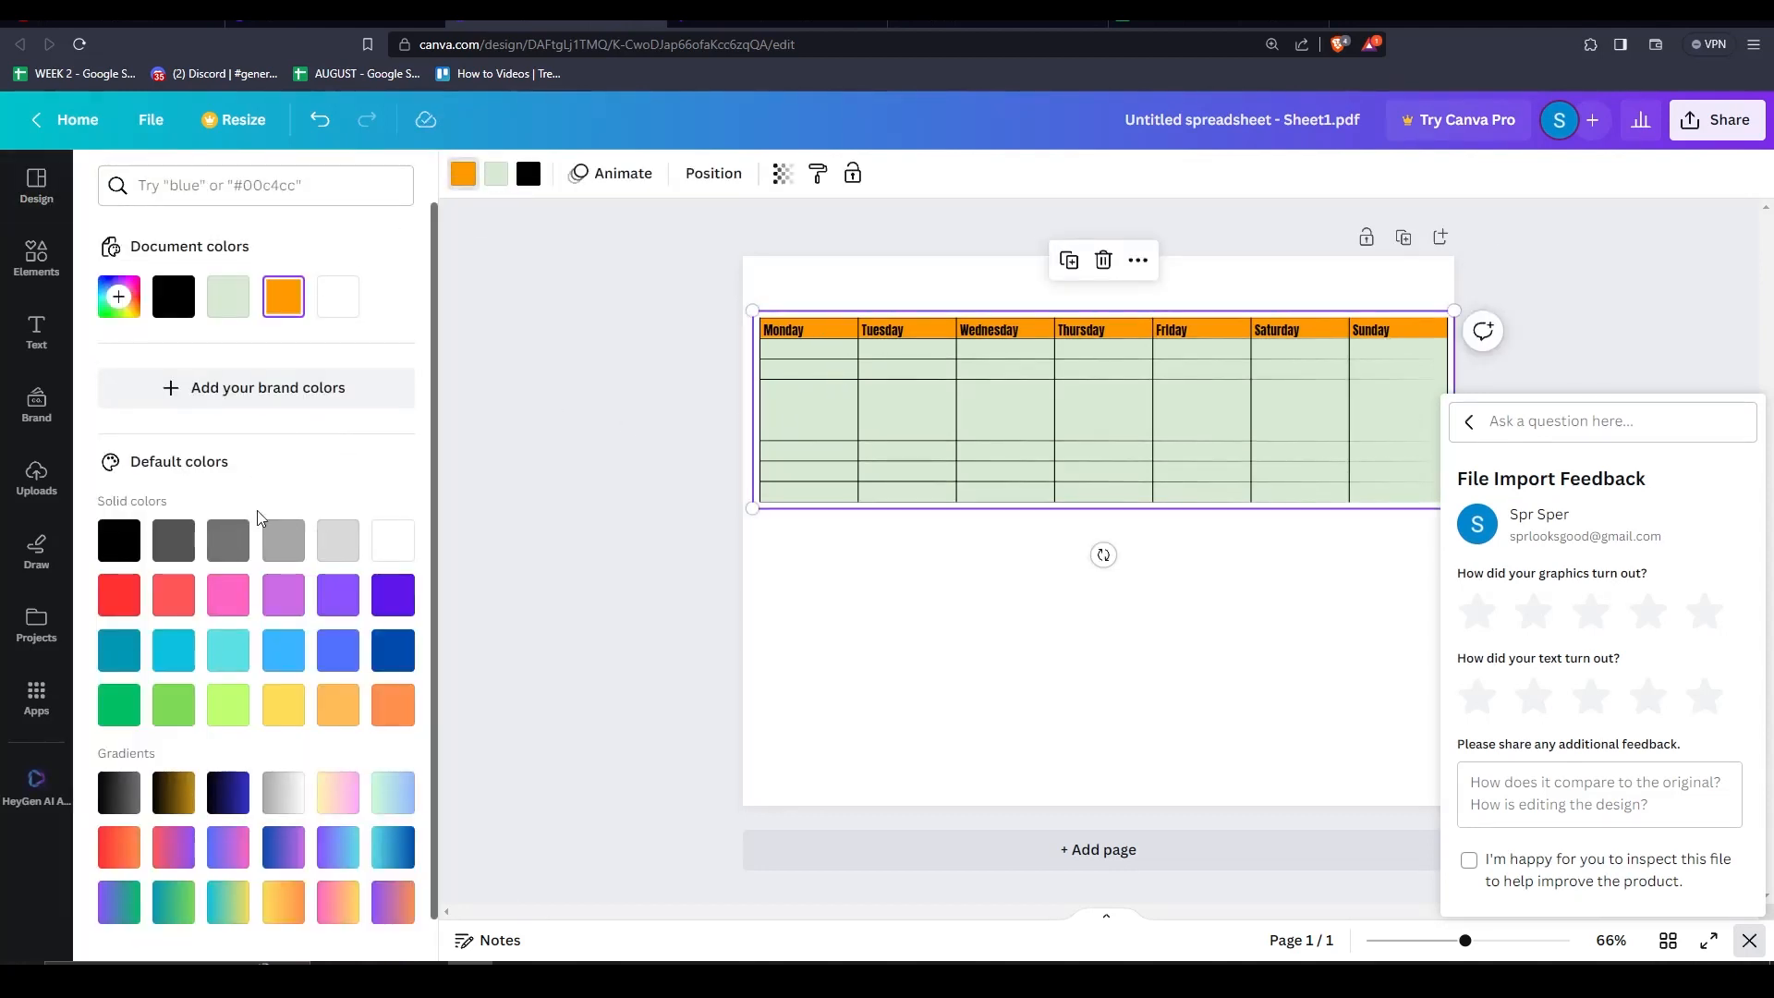
pyautogui.click(227, 595)
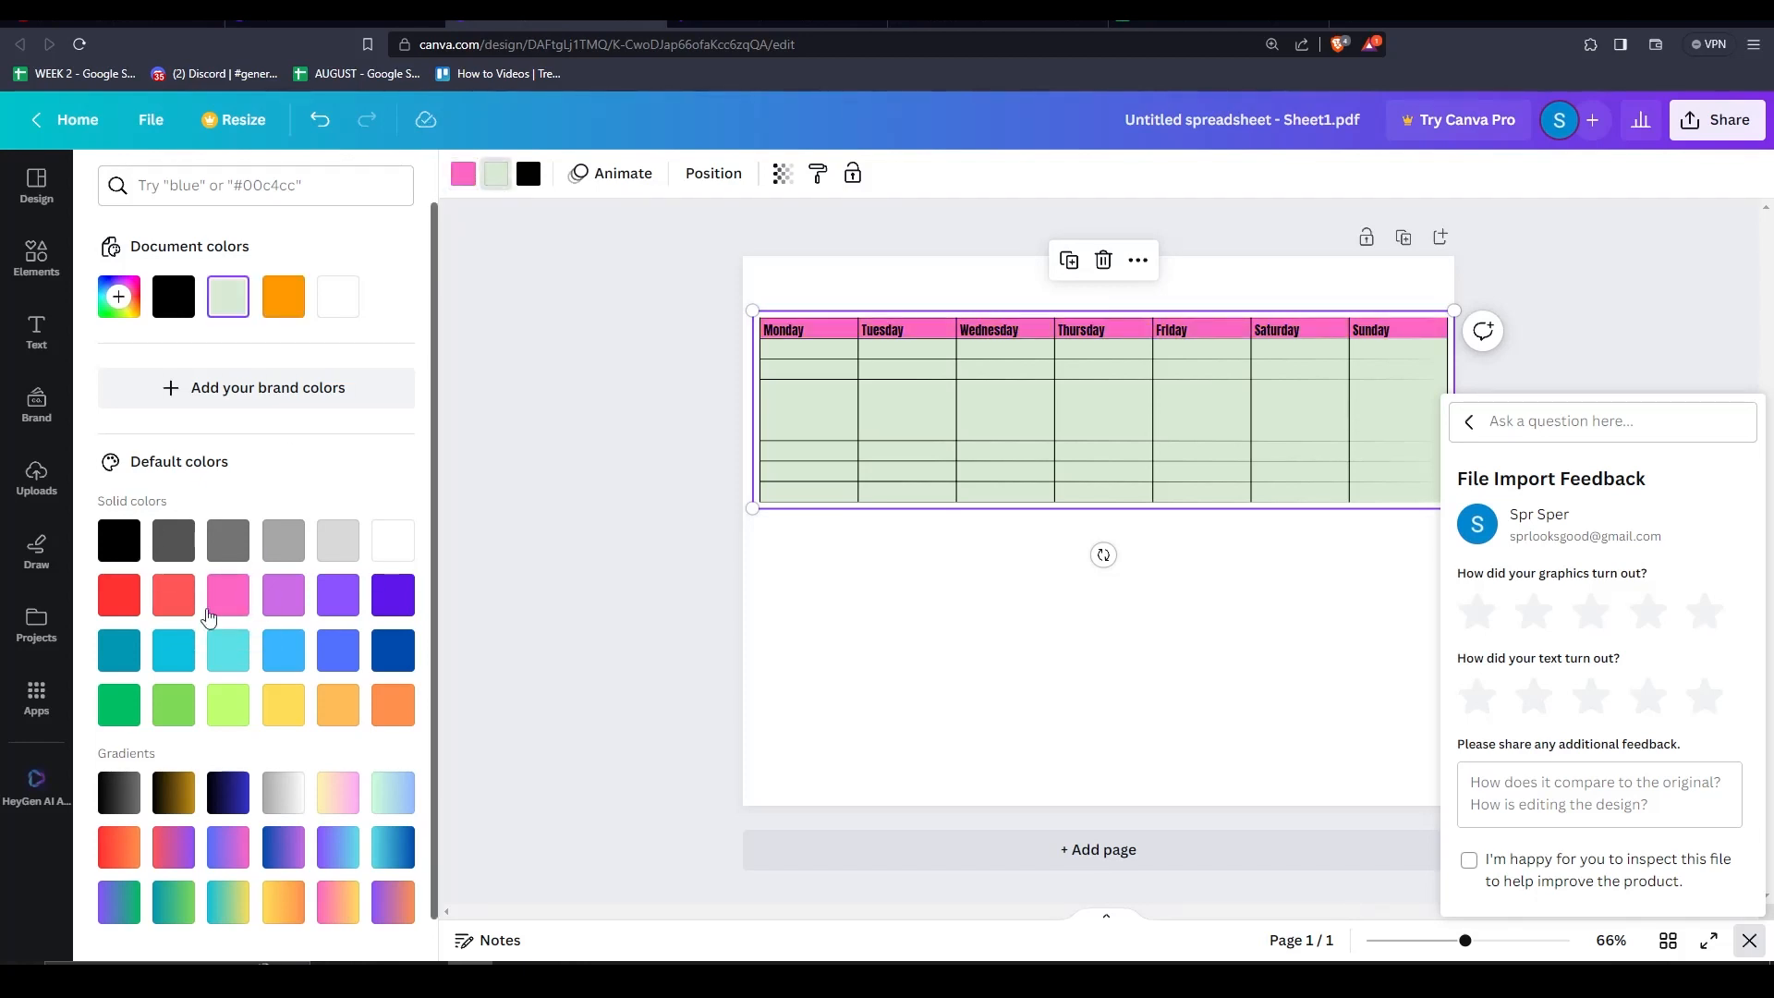
pyautogui.click(172, 847)
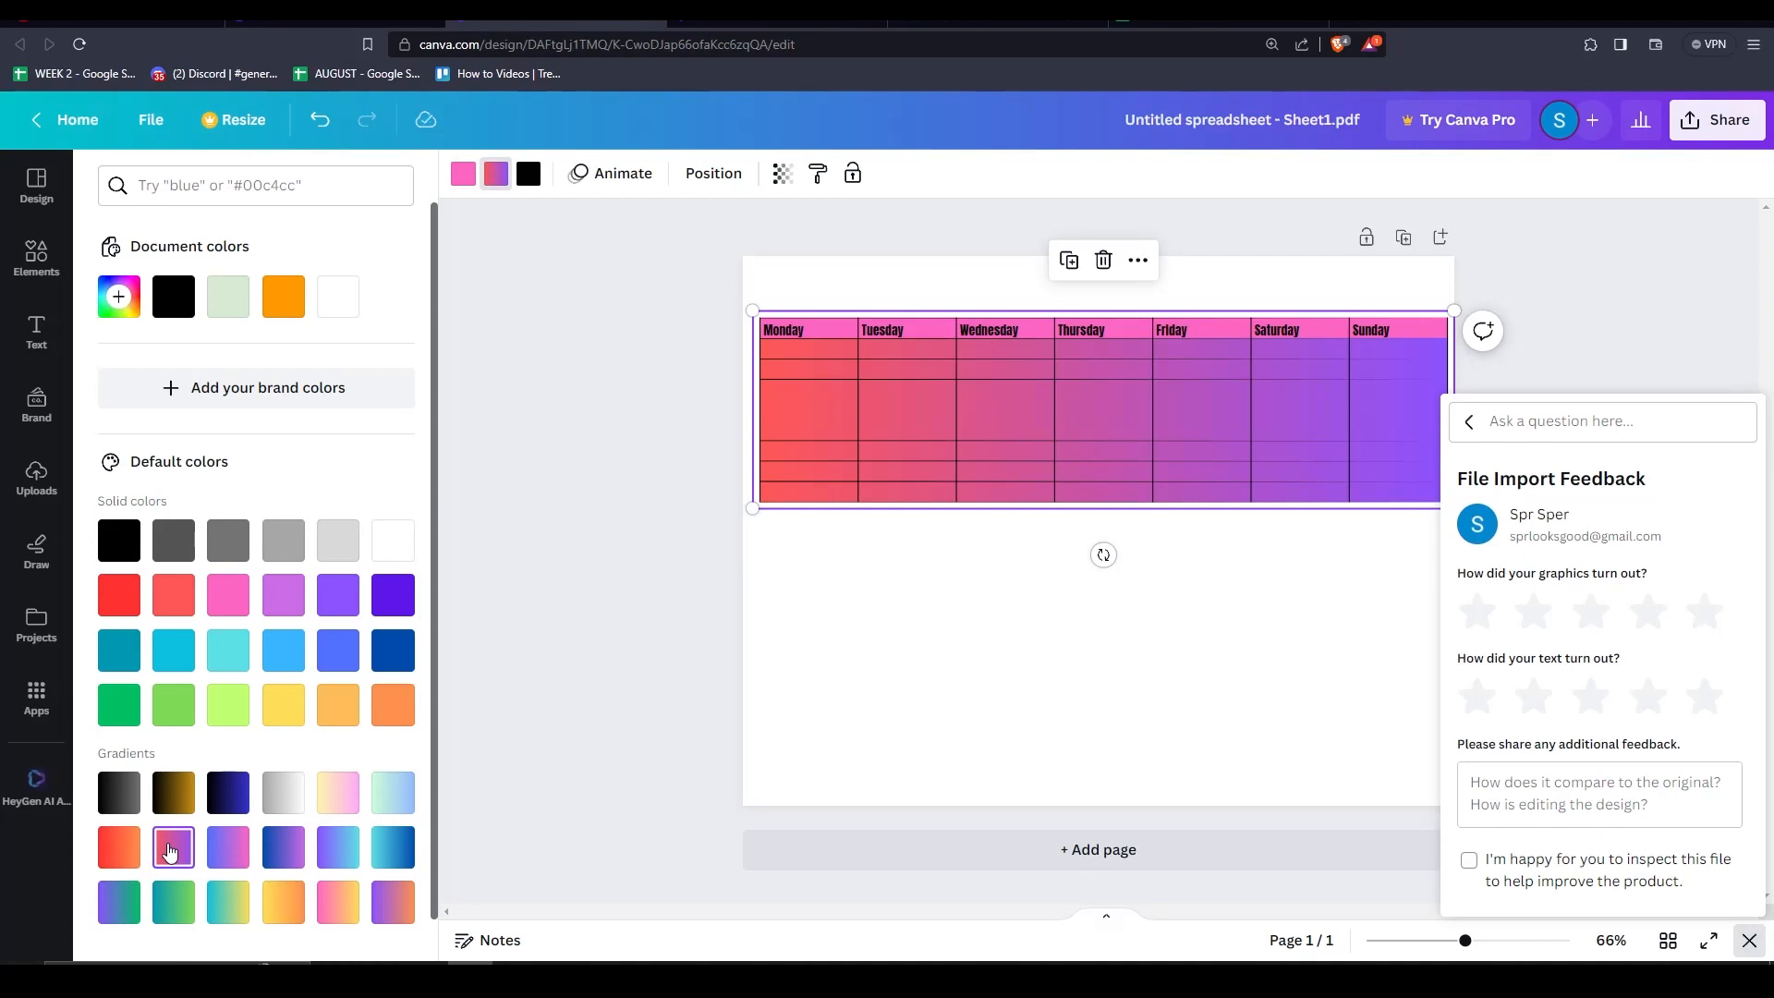